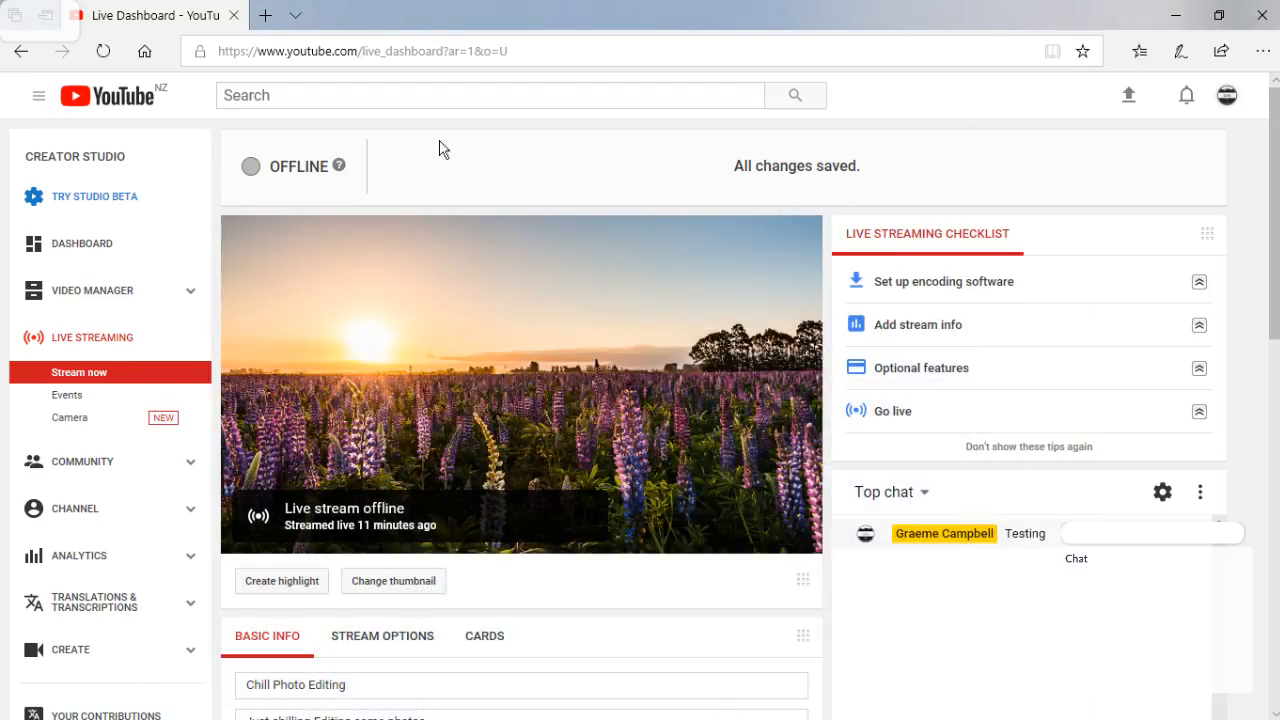
pyautogui.moveTo(589, 125)
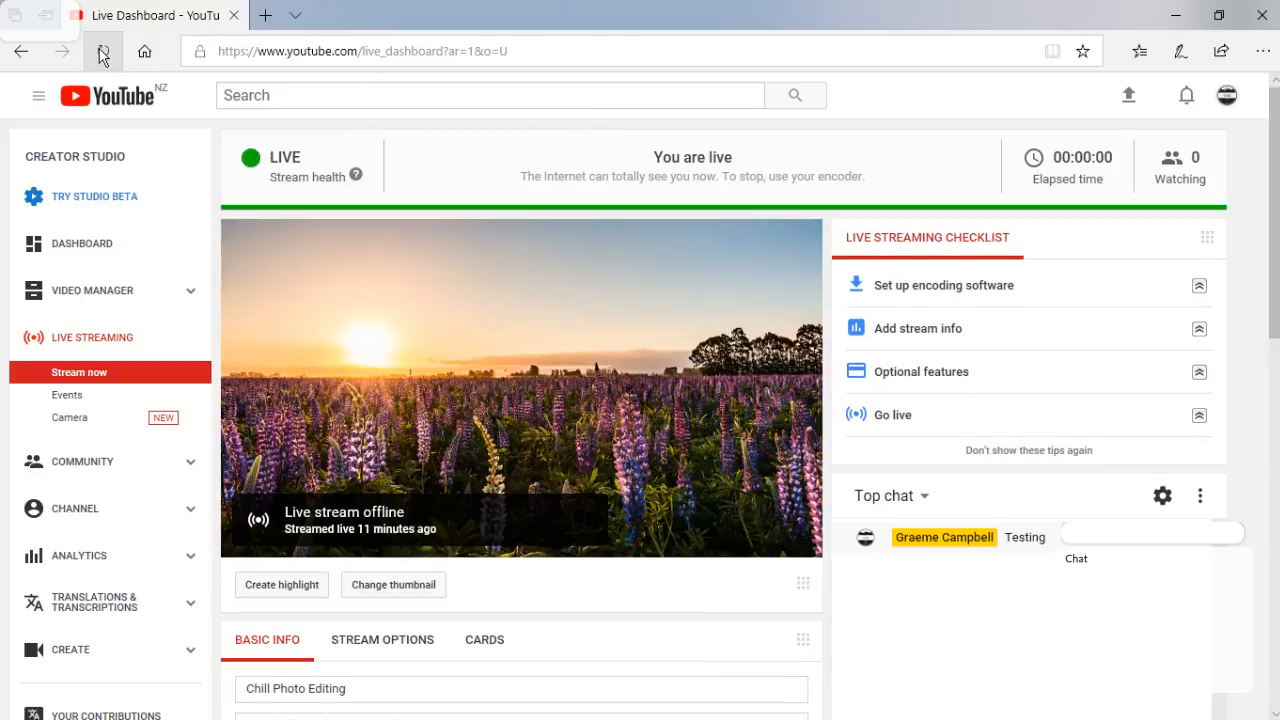
# - Refresh the YouTube Live Dashboard to show the stream live, then switch to Lightroom
pyautogui.click(103, 51)
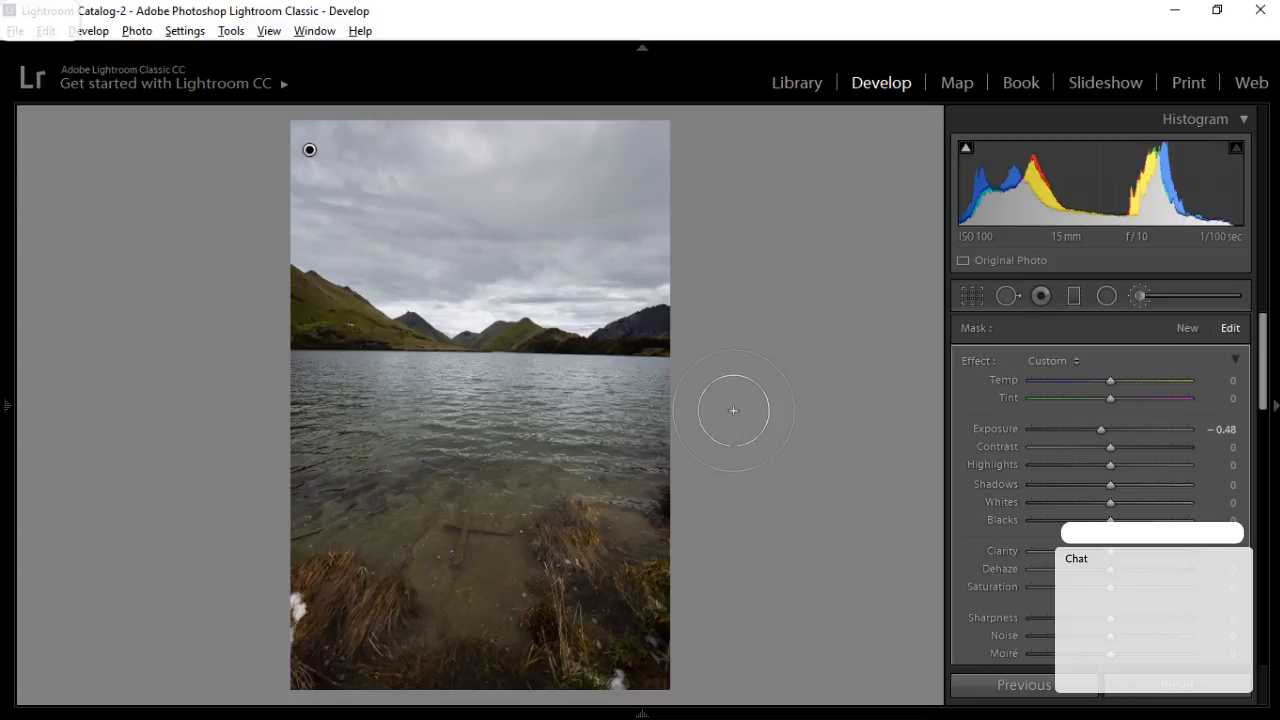
pyautogui.press('alt+tab')
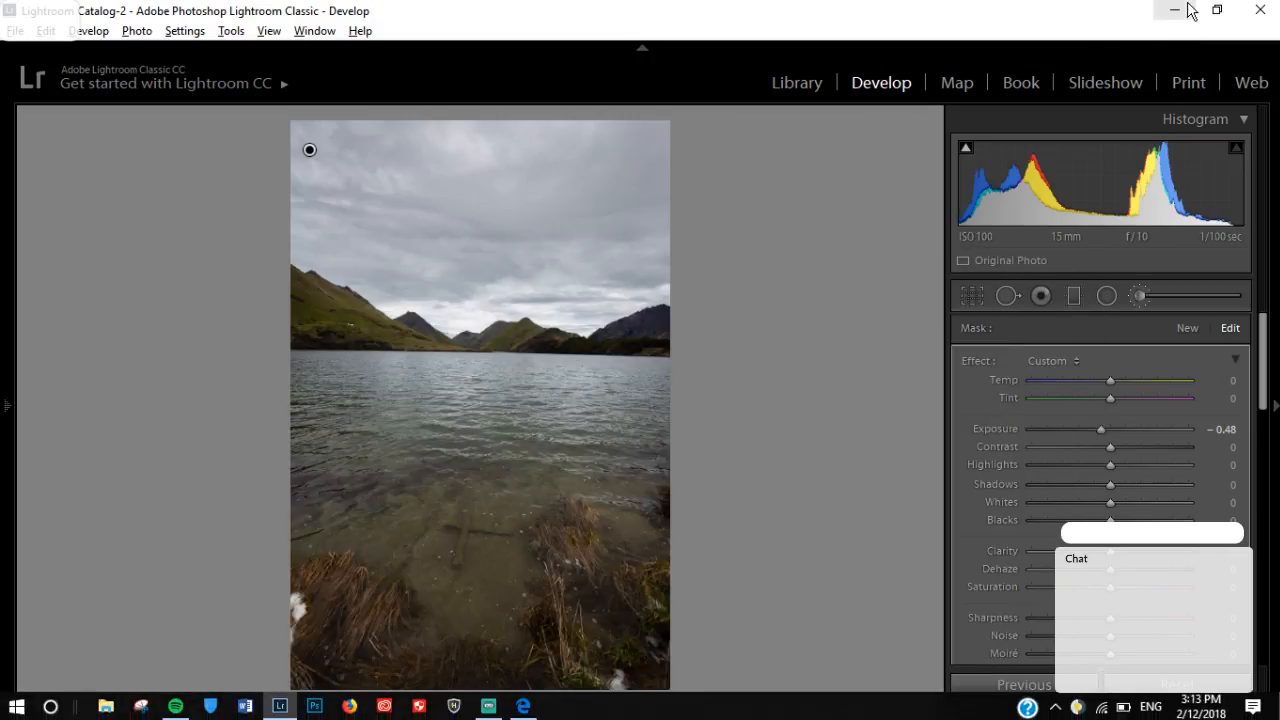
# - Minimize Lightroom and view IMG_7262-HDR from File Explorer's recent files
pyautogui.click(1174, 10)
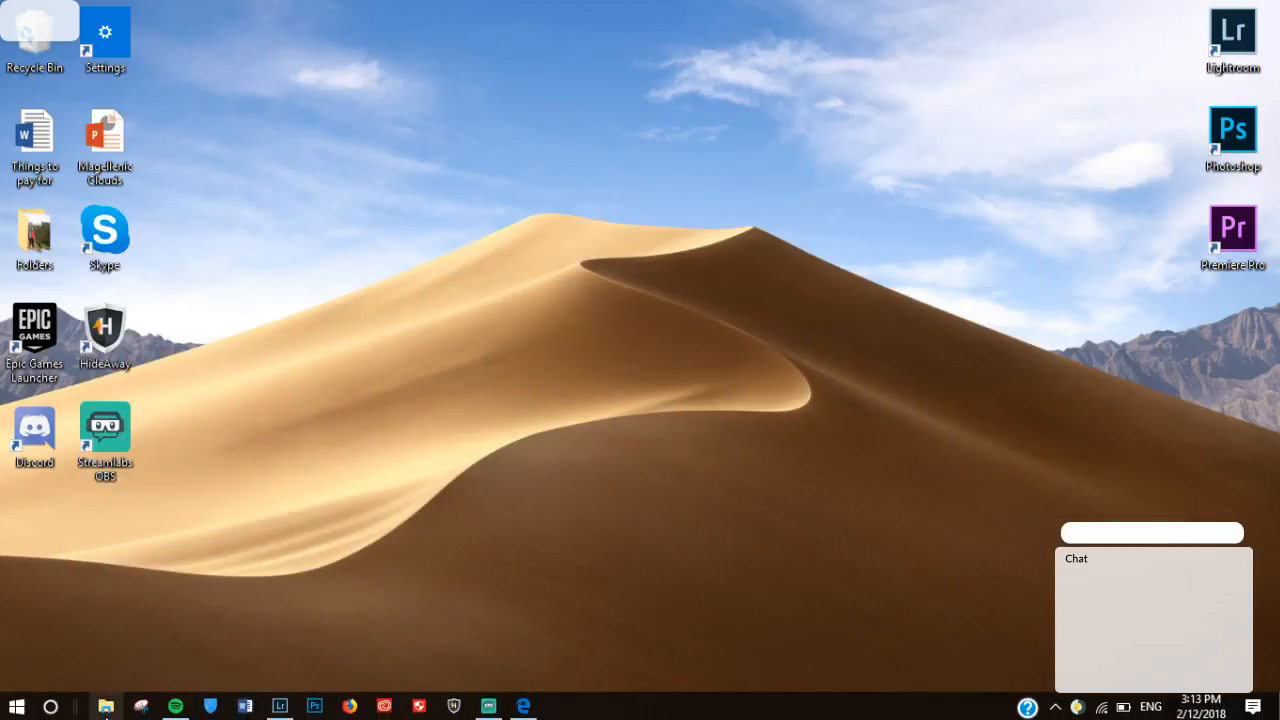
pyautogui.click(105, 707)
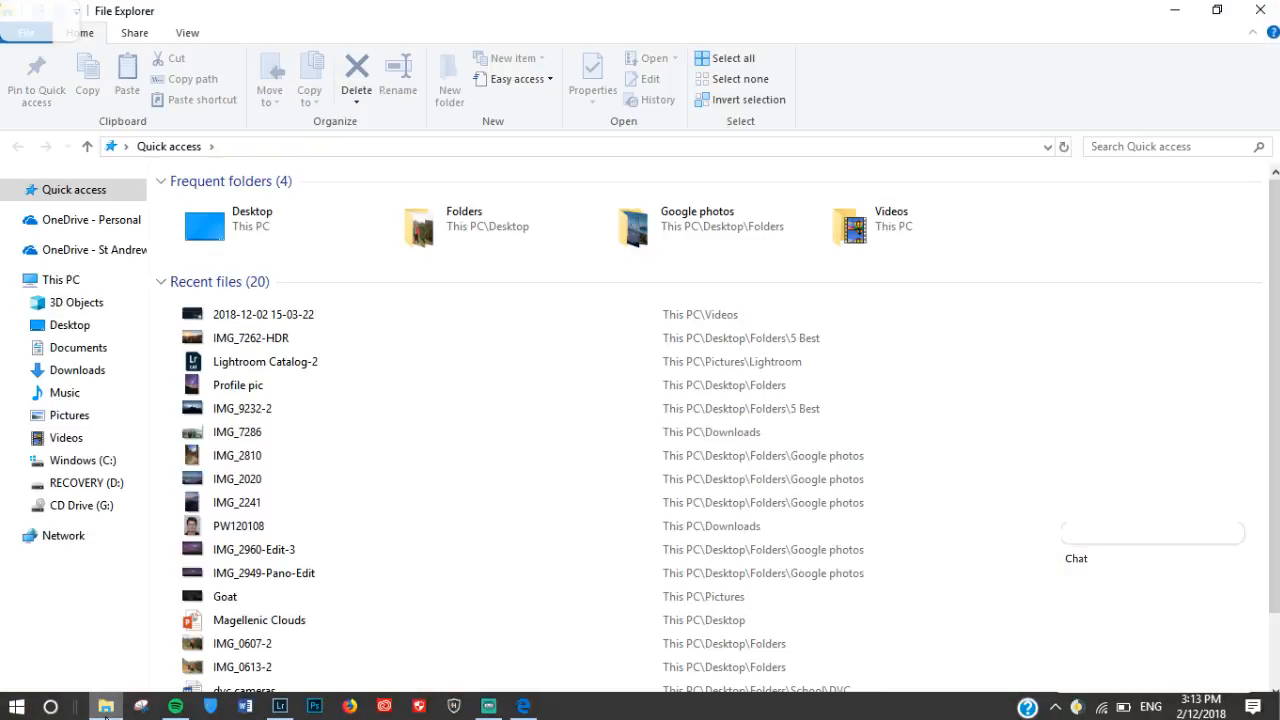
pyautogui.moveTo(302, 499)
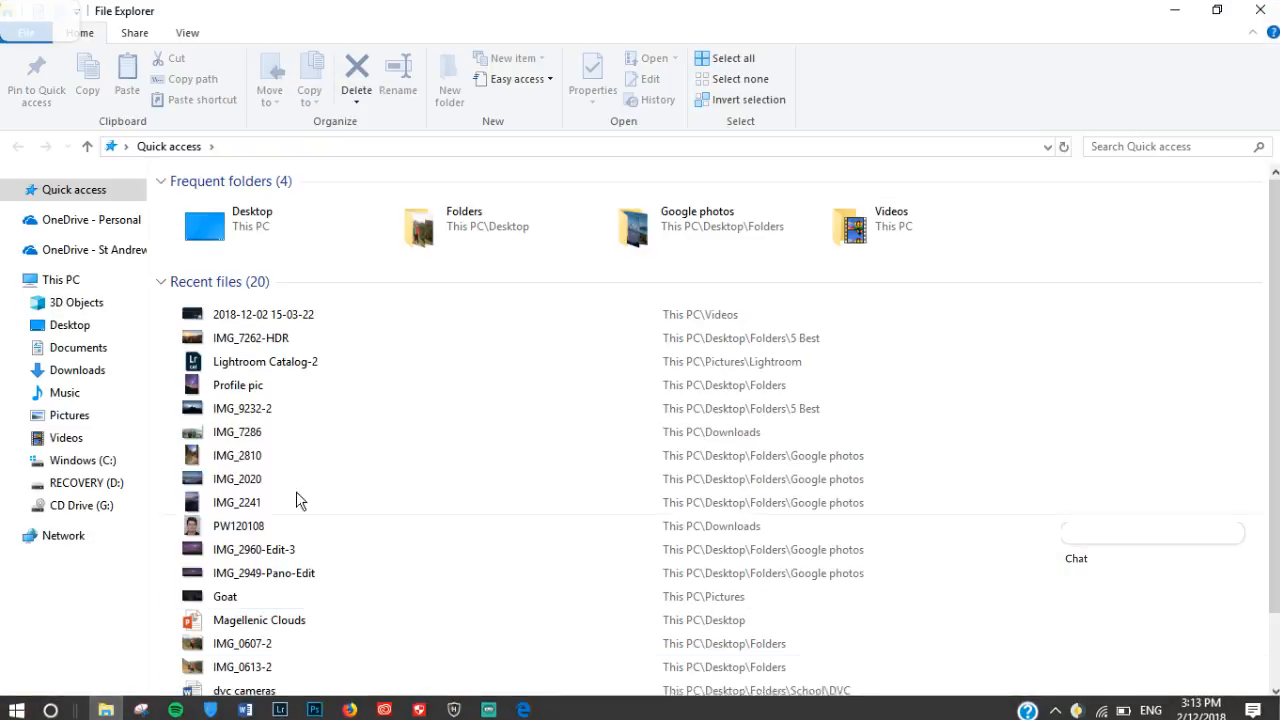
pyautogui.click(283, 344)
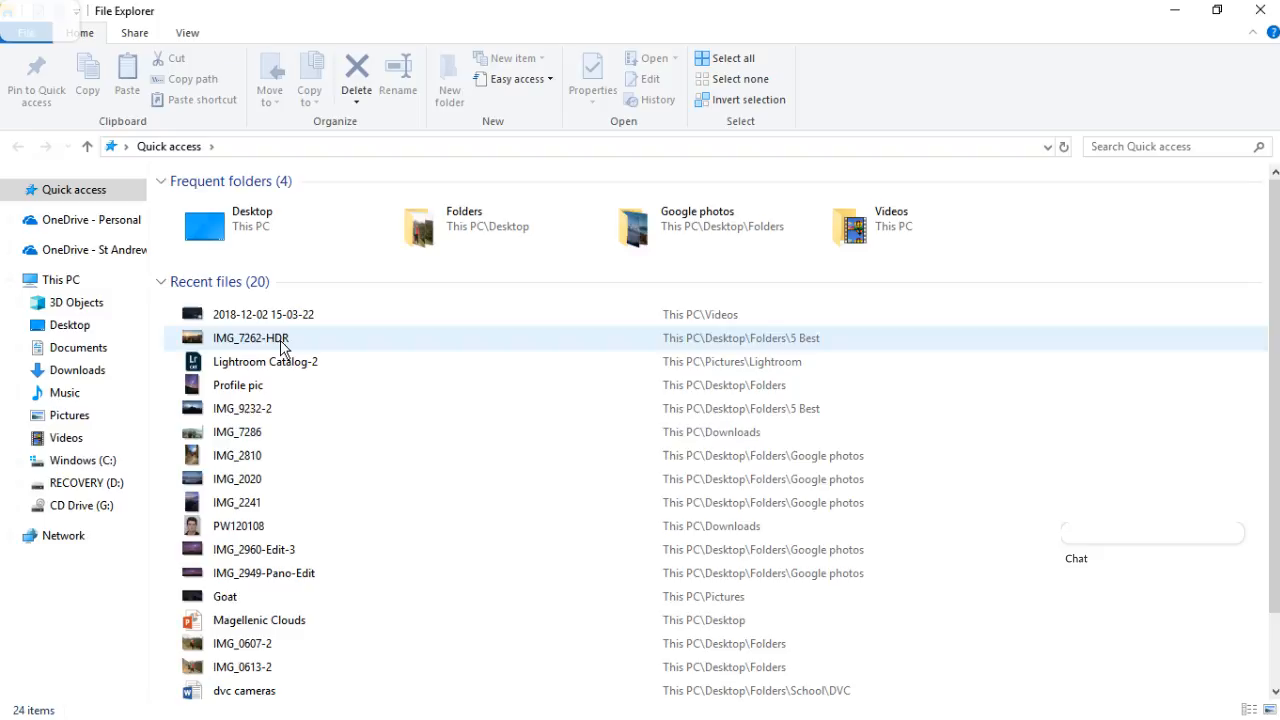
pyautogui.doubleClick(251, 337)
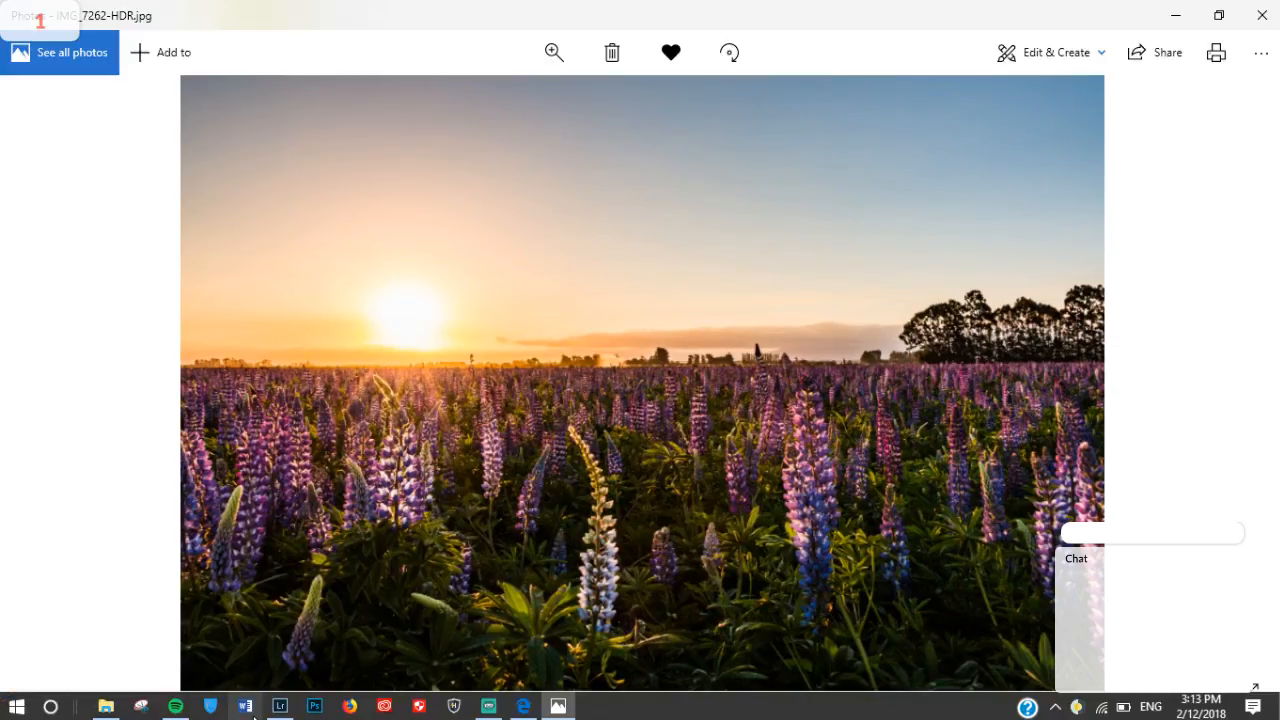
pyautogui.click(105, 706)
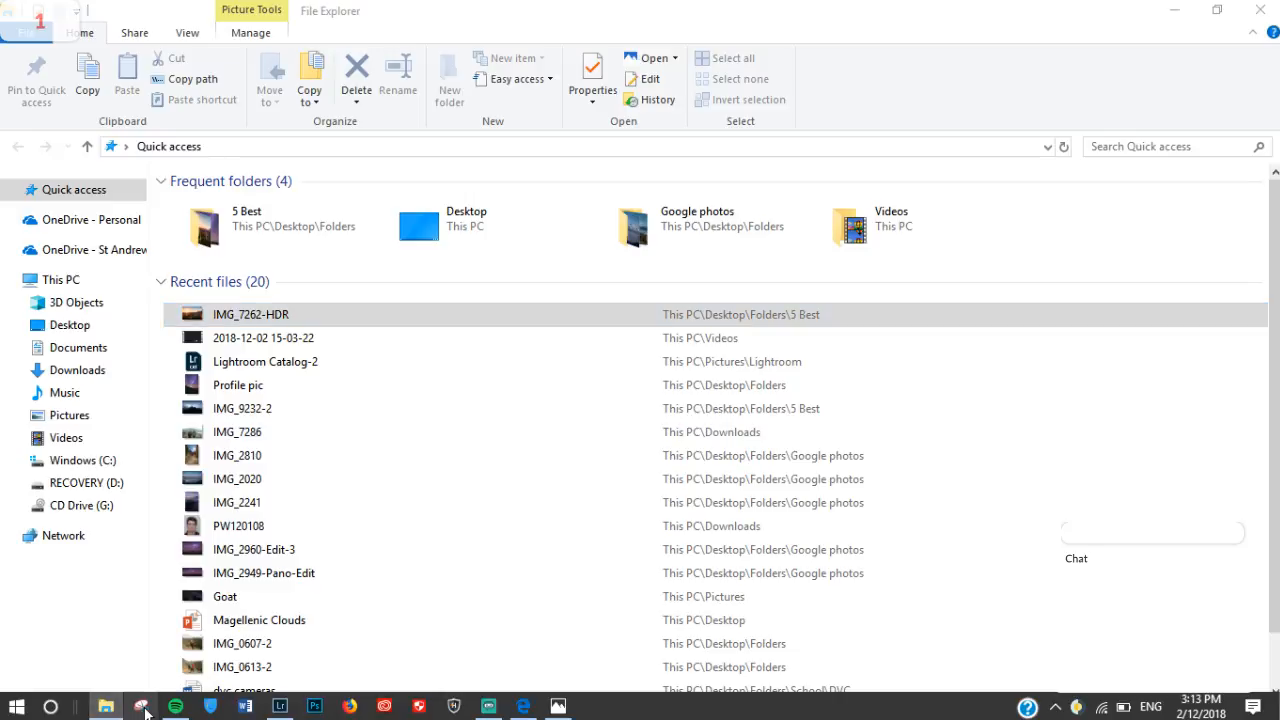
# - Capture the lupin sunset photo with a new Snipping Tool snip
pyautogui.click(279, 706)
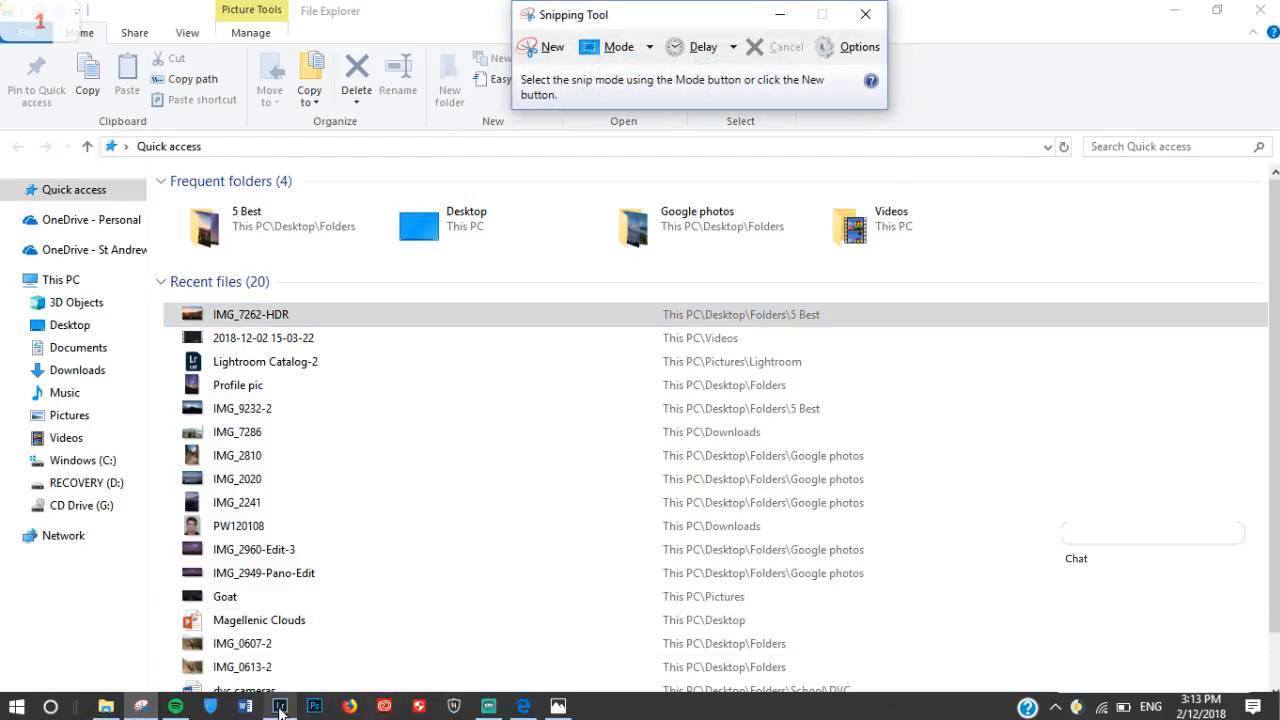
pyautogui.doubleClick(251, 314)
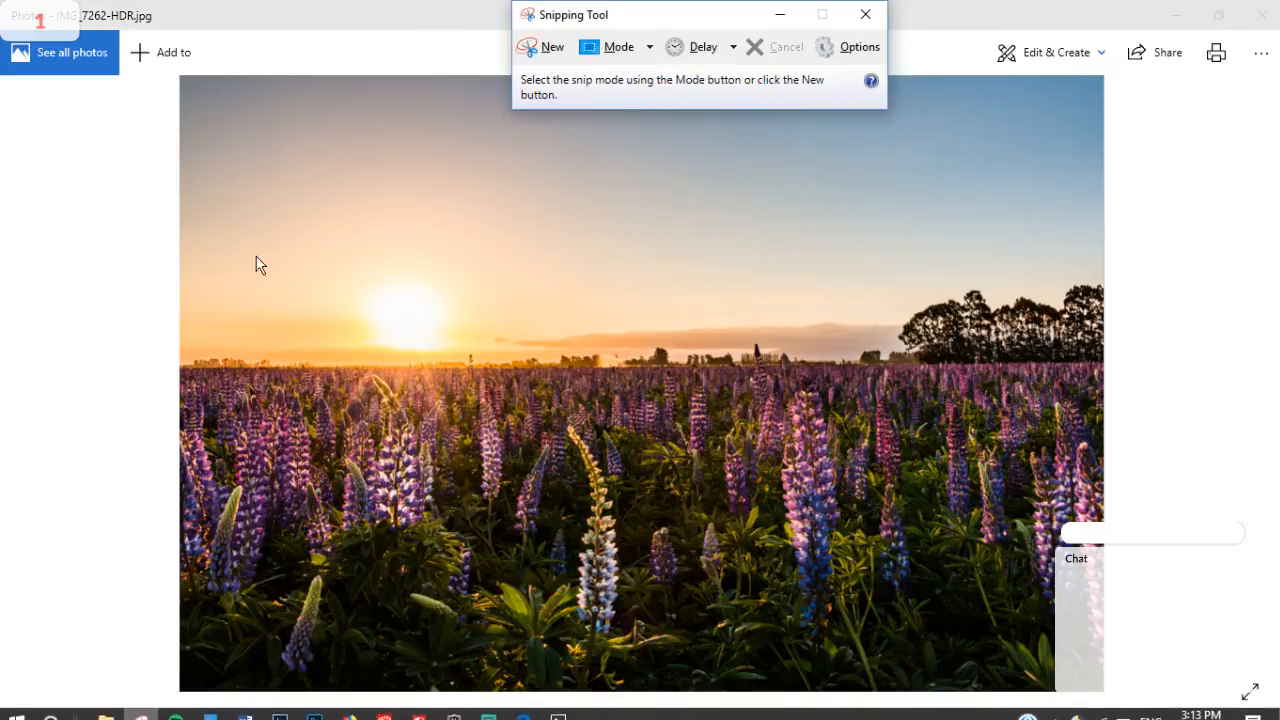
pyautogui.click(552, 46)
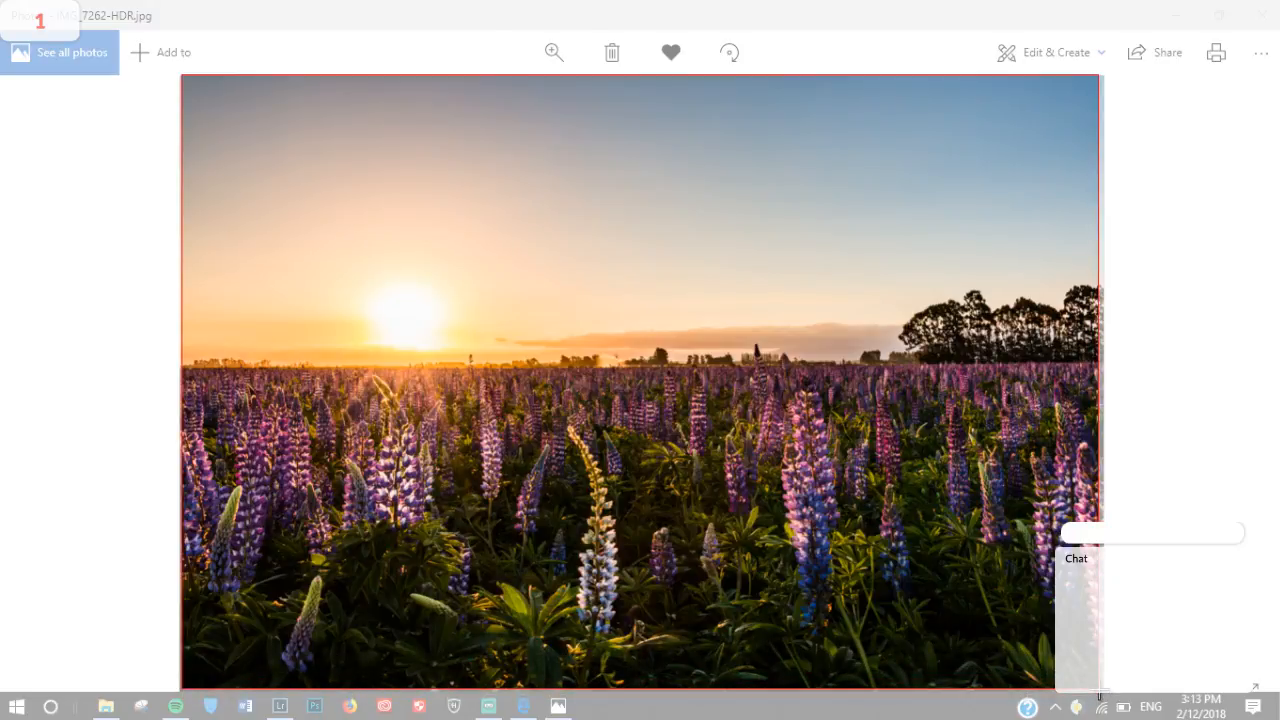
pyautogui.click(557, 707)
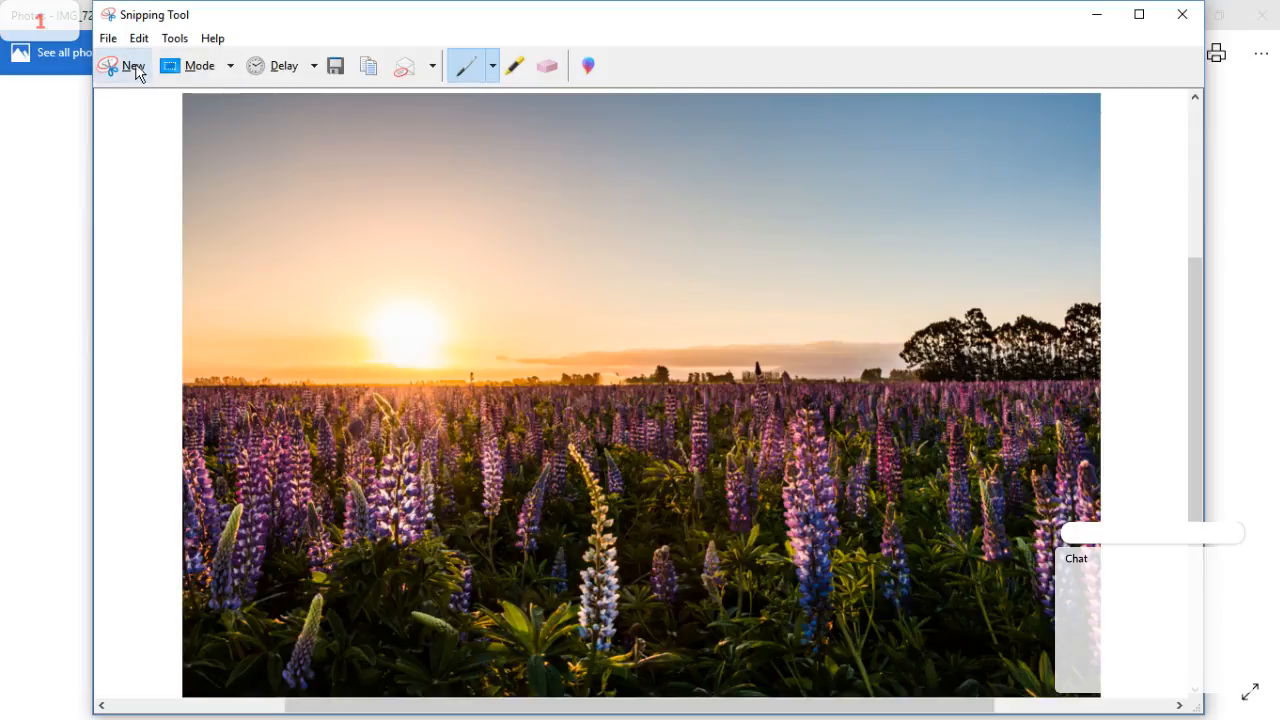
# - Save the snip as 'Stream Thumbnail' in the Desktop Folders directory
pyautogui.click(107, 38)
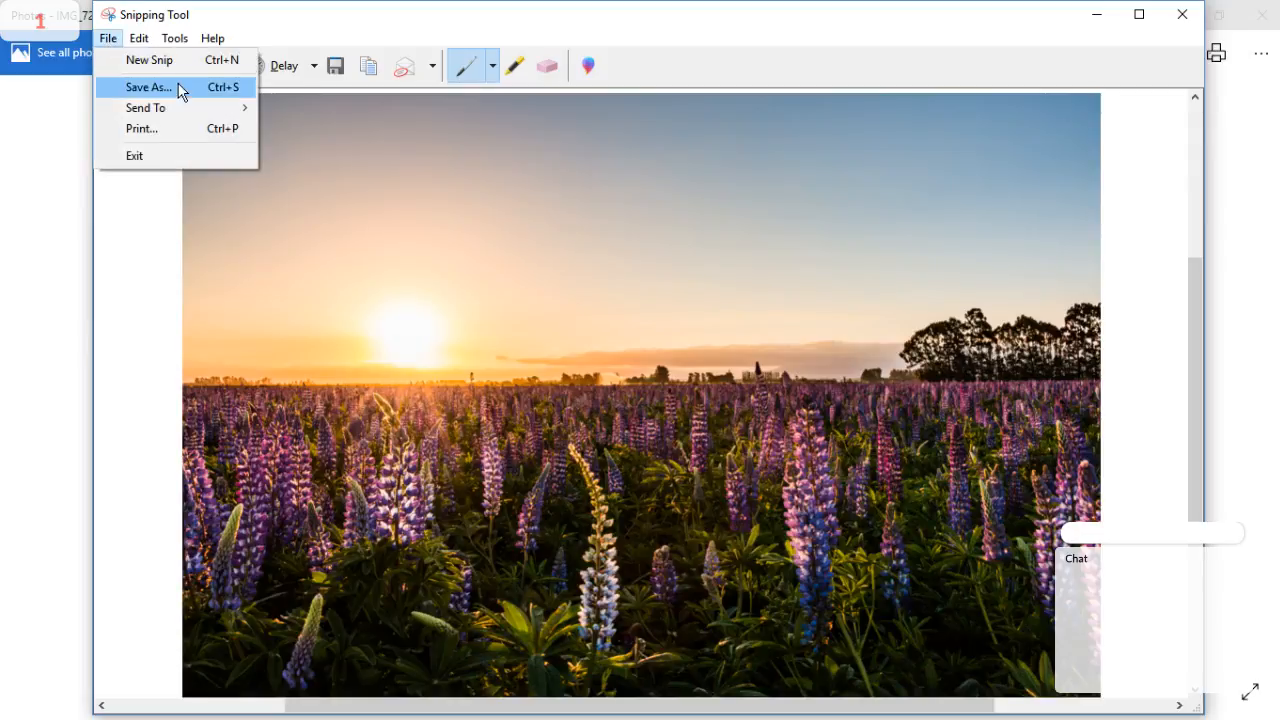
pyautogui.click(148, 87)
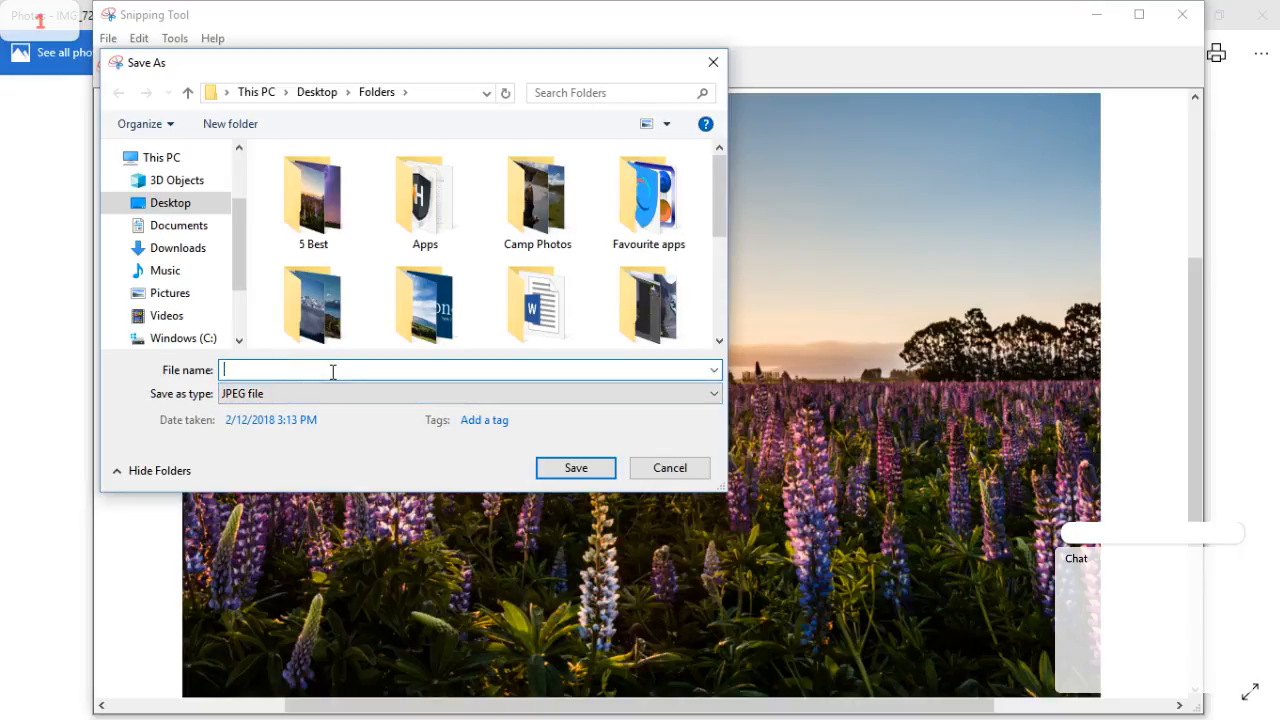
pyautogui.write('Stream')
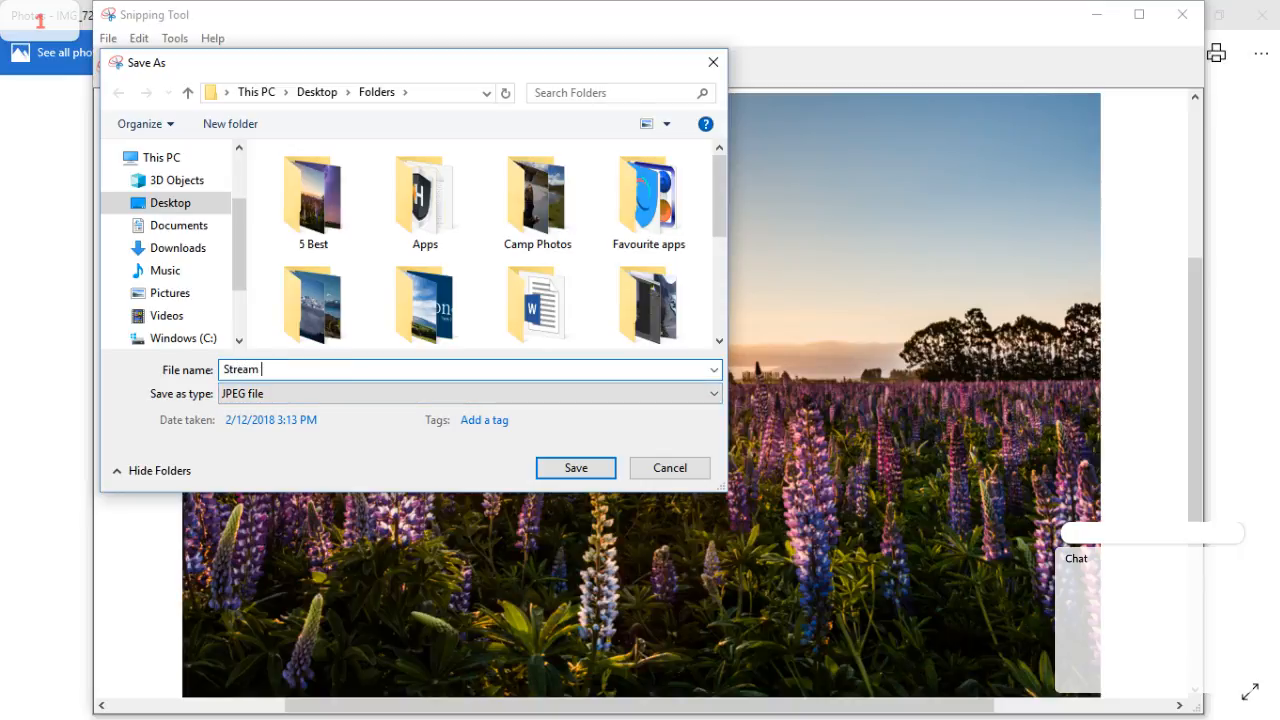
pyautogui.write('Thumb')
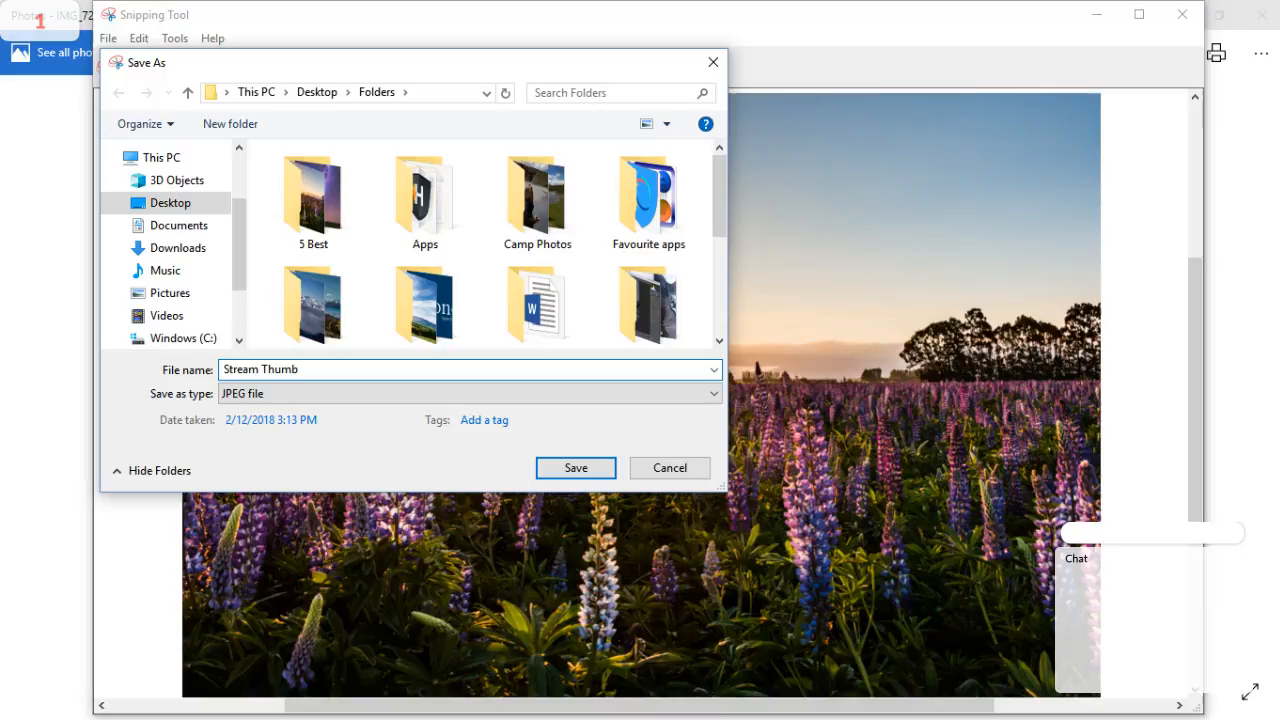
pyautogui.write('nail')
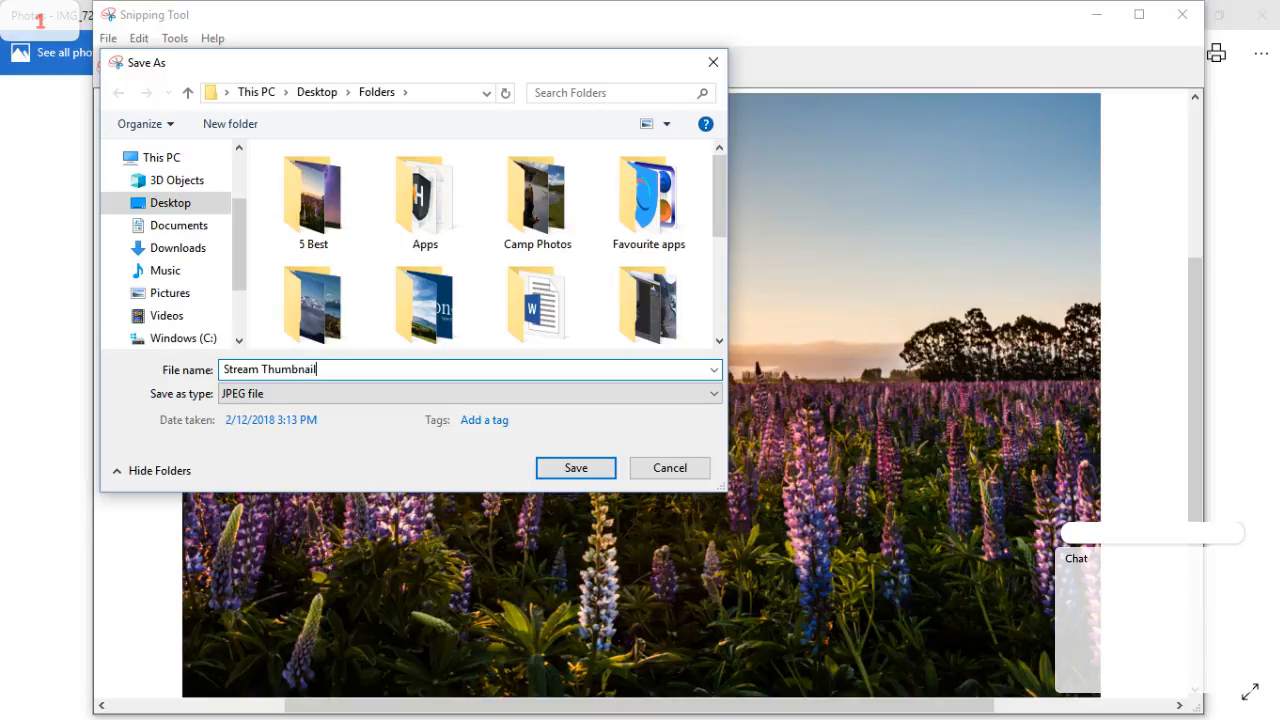
pyautogui.moveTo(340, 410)
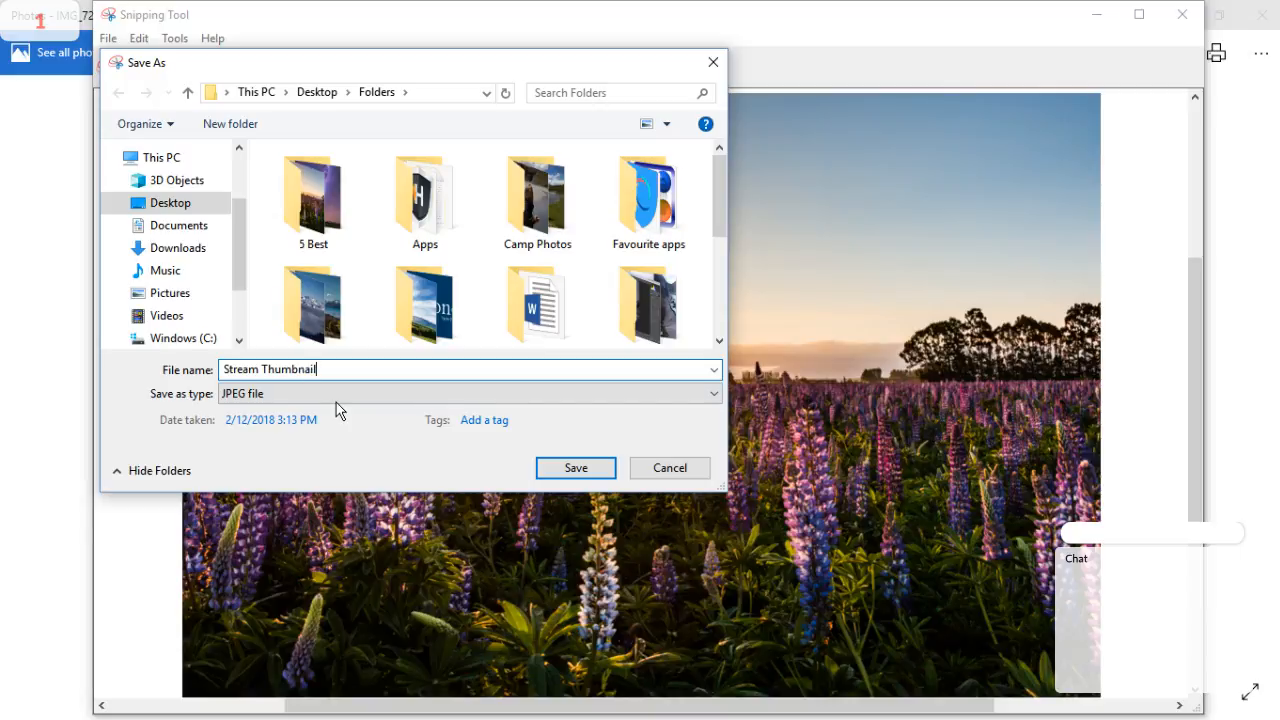
pyautogui.moveTo(350, 515)
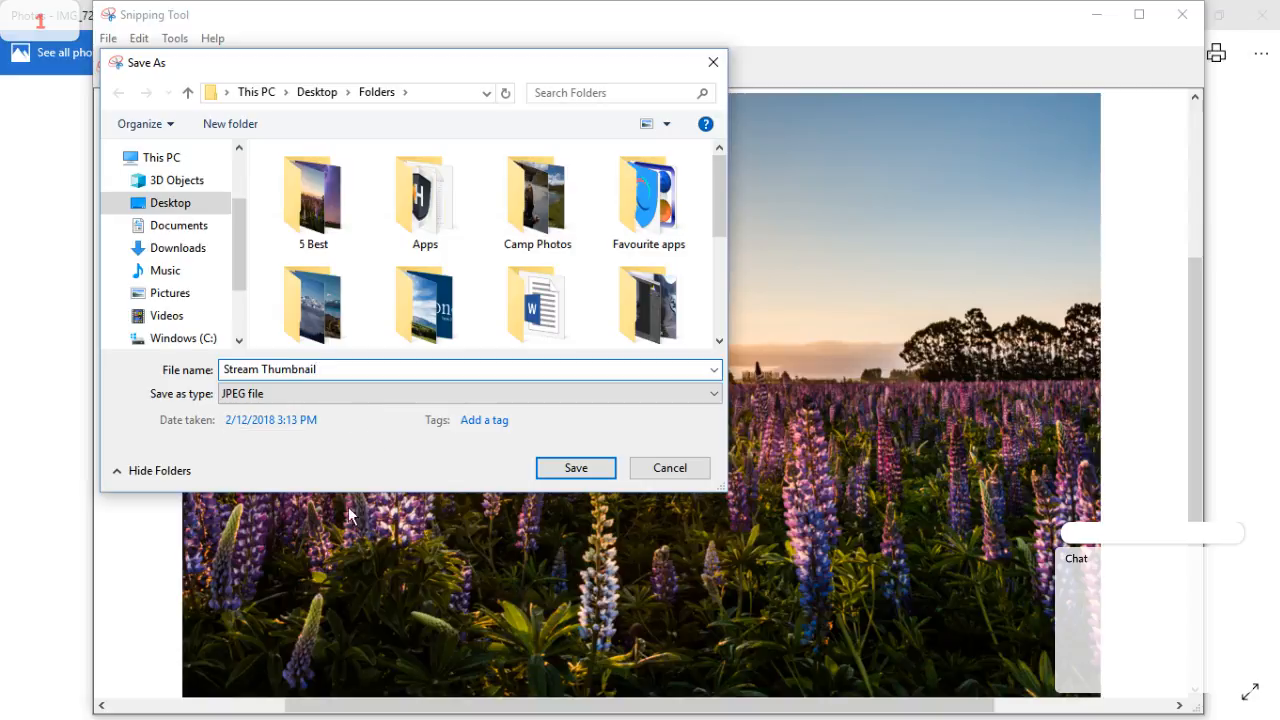
pyautogui.click(575, 468)
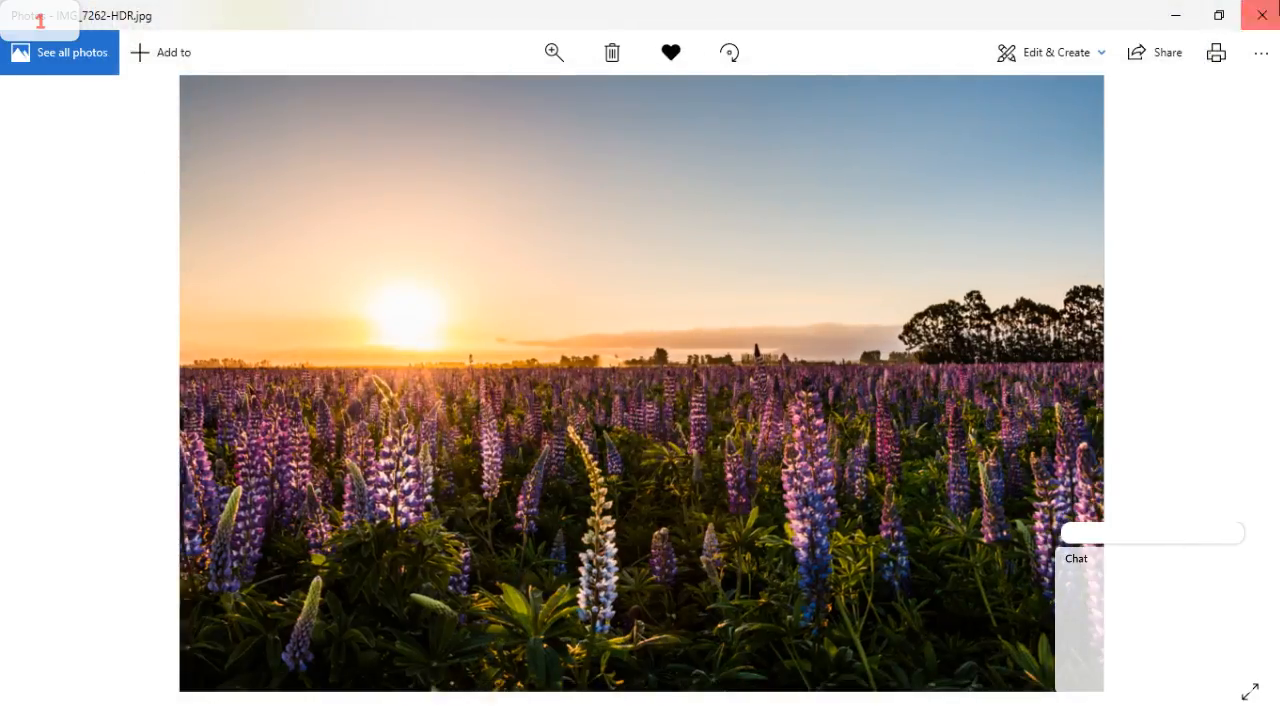
# - Upload Stream Thumbnail from the Folders directory as the live stream's thumbnail
pyautogui.click(1260, 14)
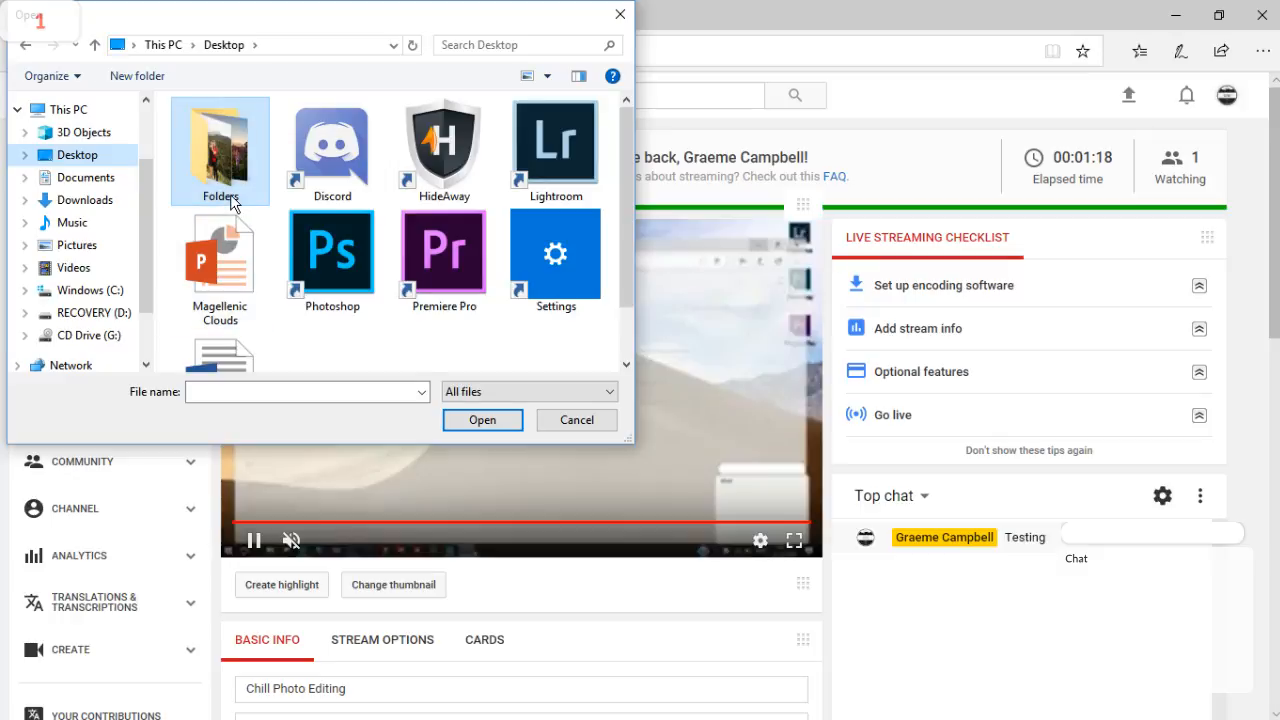
pyautogui.doubleClick(219, 140)
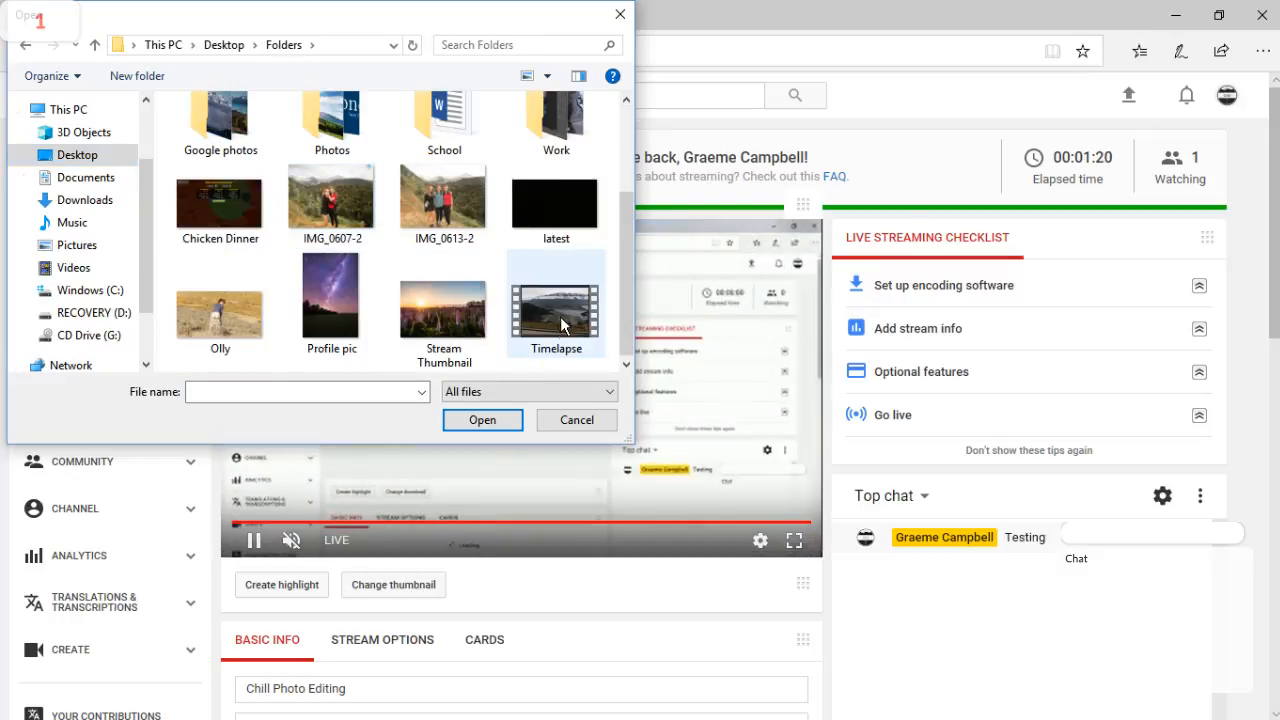
pyautogui.click(482, 419)
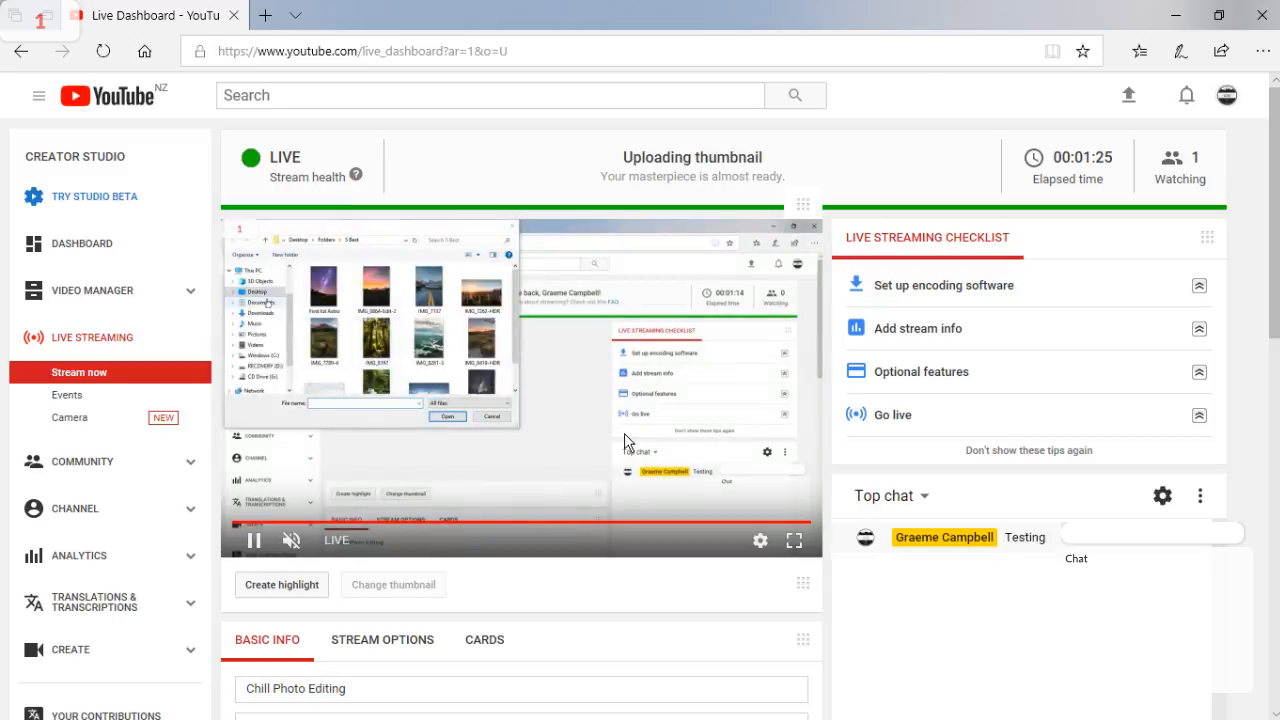
pyautogui.click(260, 290)
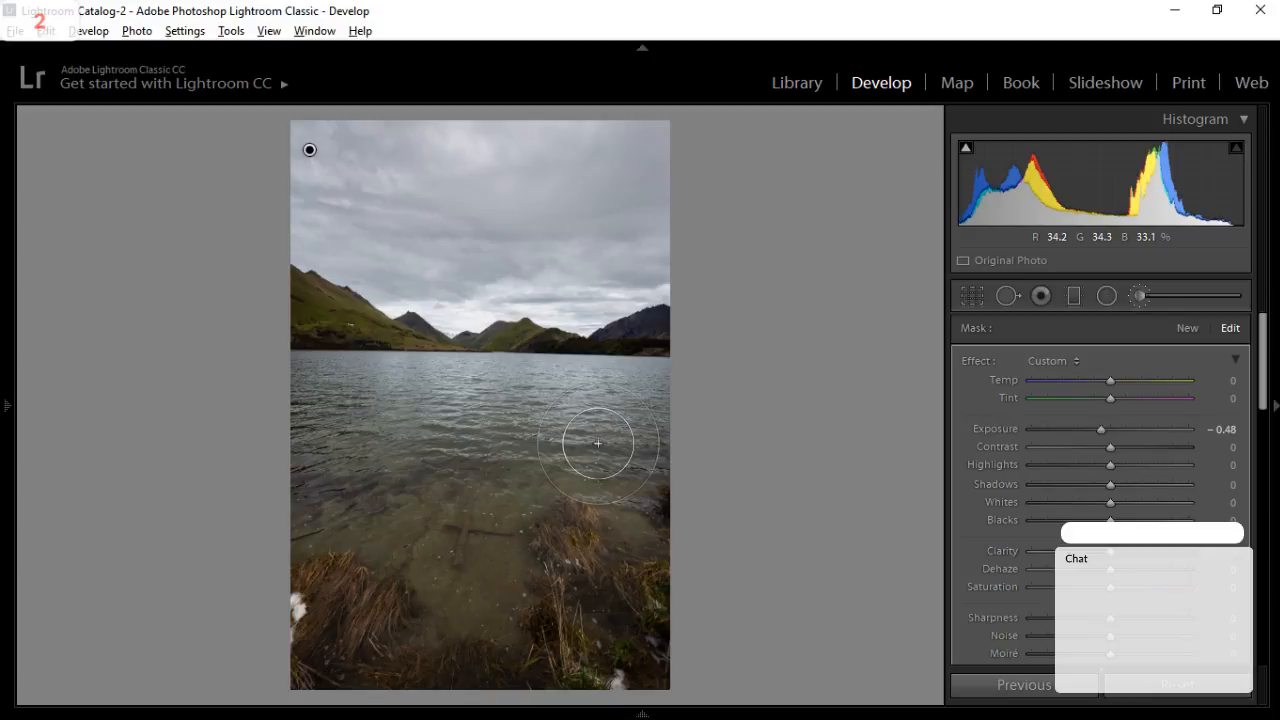
pyautogui.moveTo(617, 510)
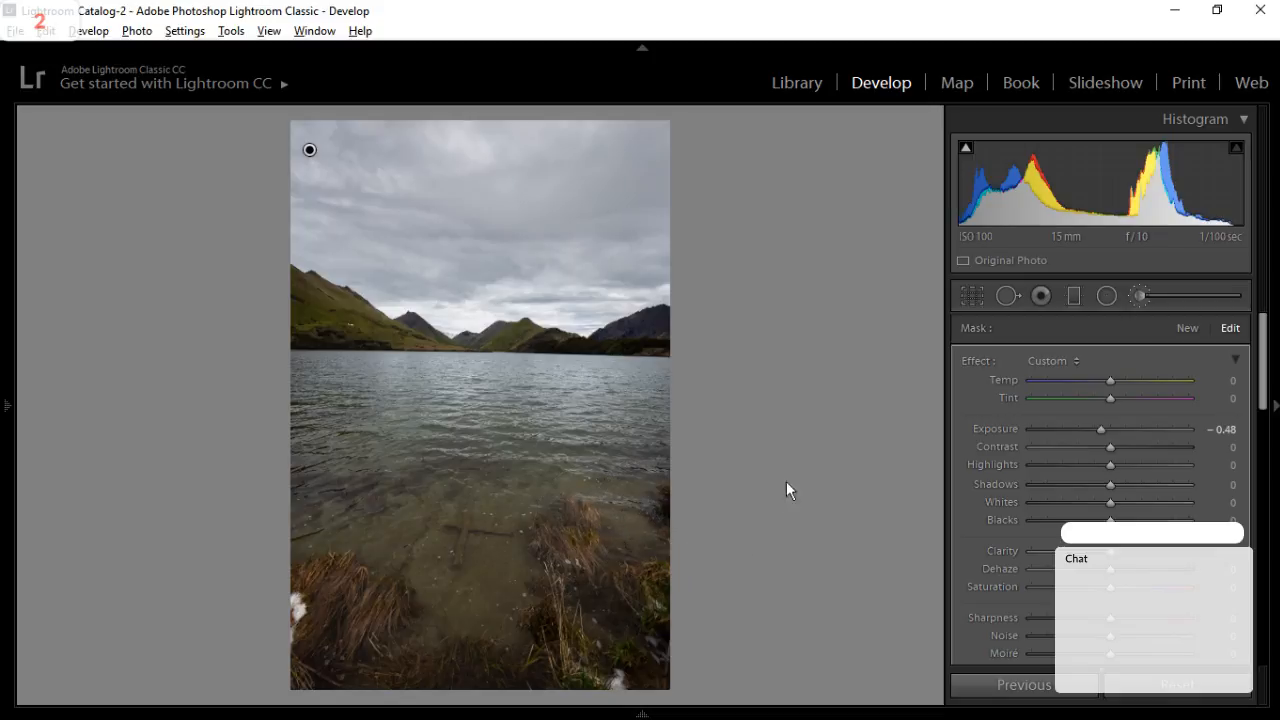
pyautogui.moveTo(798, 431)
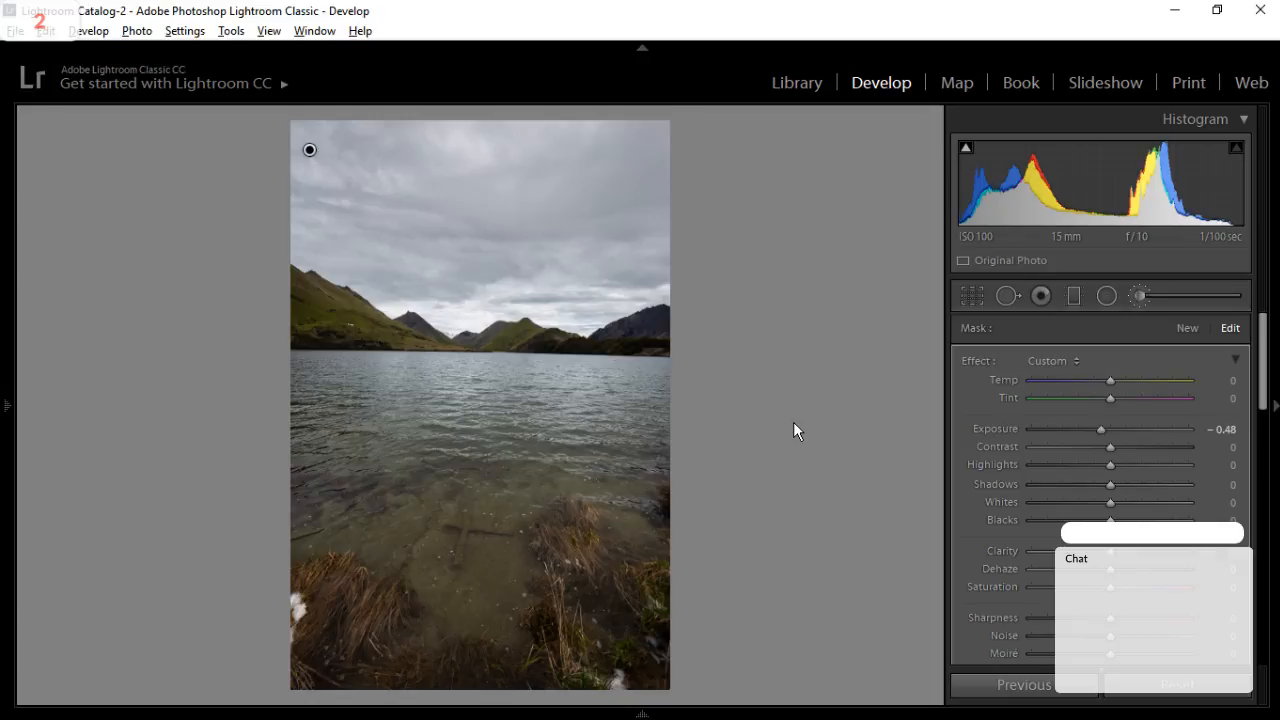
pyautogui.moveTo(884, 569)
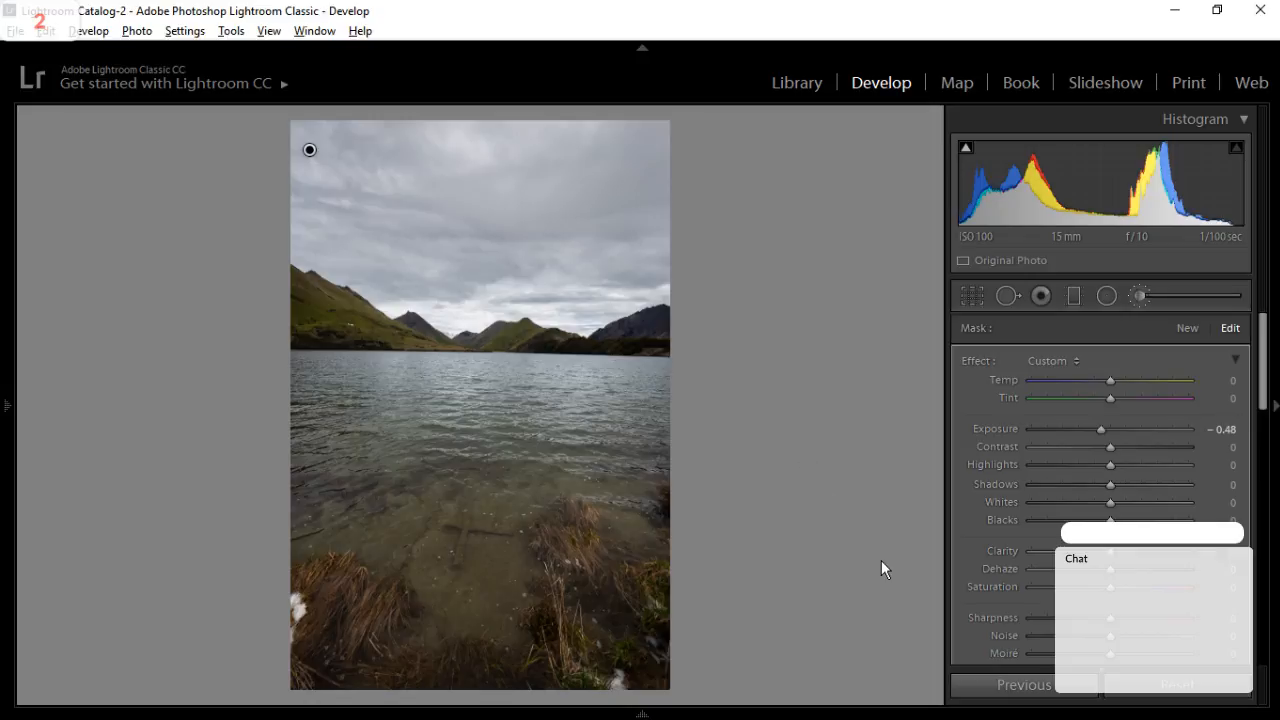
# - Reveal the Filmstrip panel below the lake photo IMG_3513
pyautogui.click(641, 713)
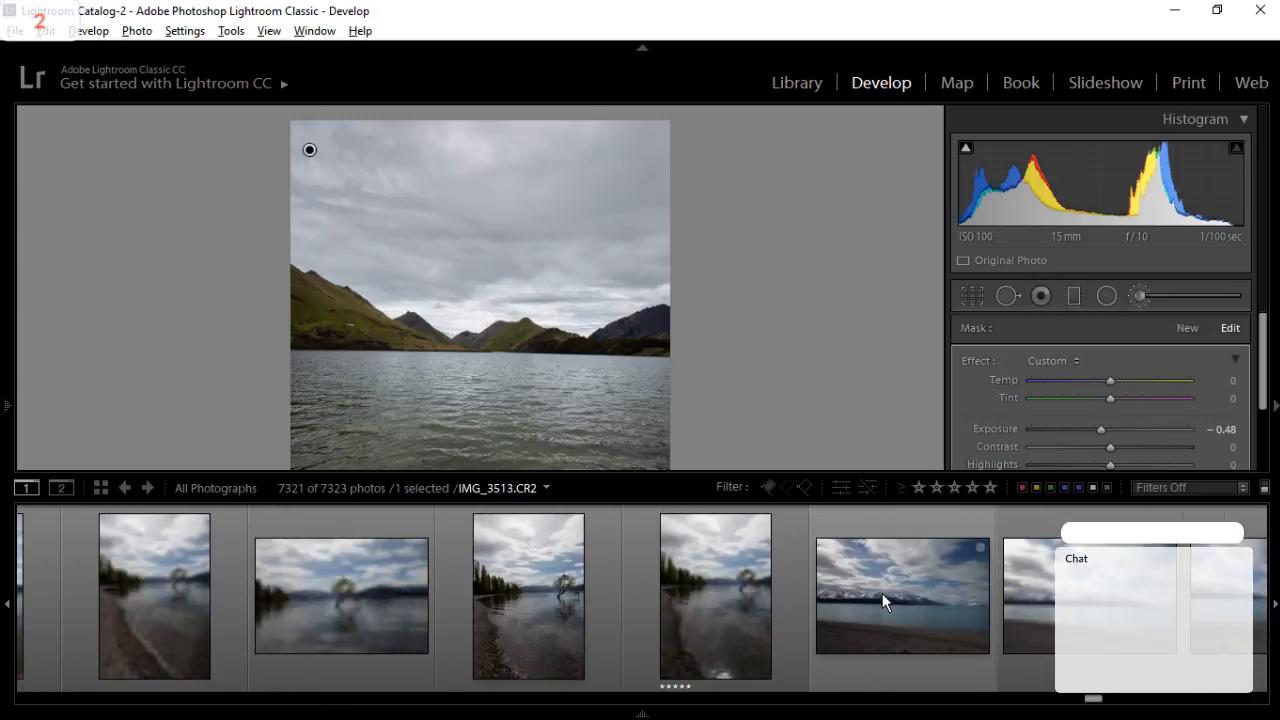
# - Browse the filmstrip through the tree reflection, river canyon shots, and the steel bridge photo
pyautogui.hscroll(3)
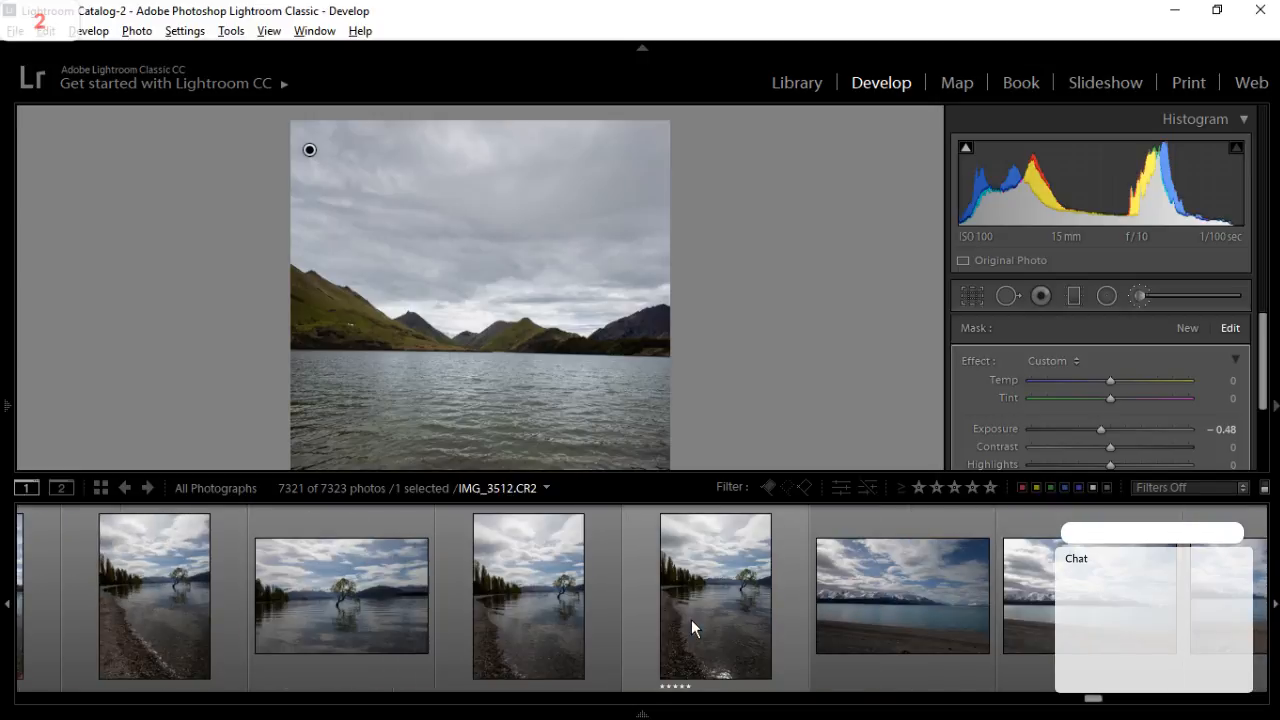
pyautogui.hscroll(-3)
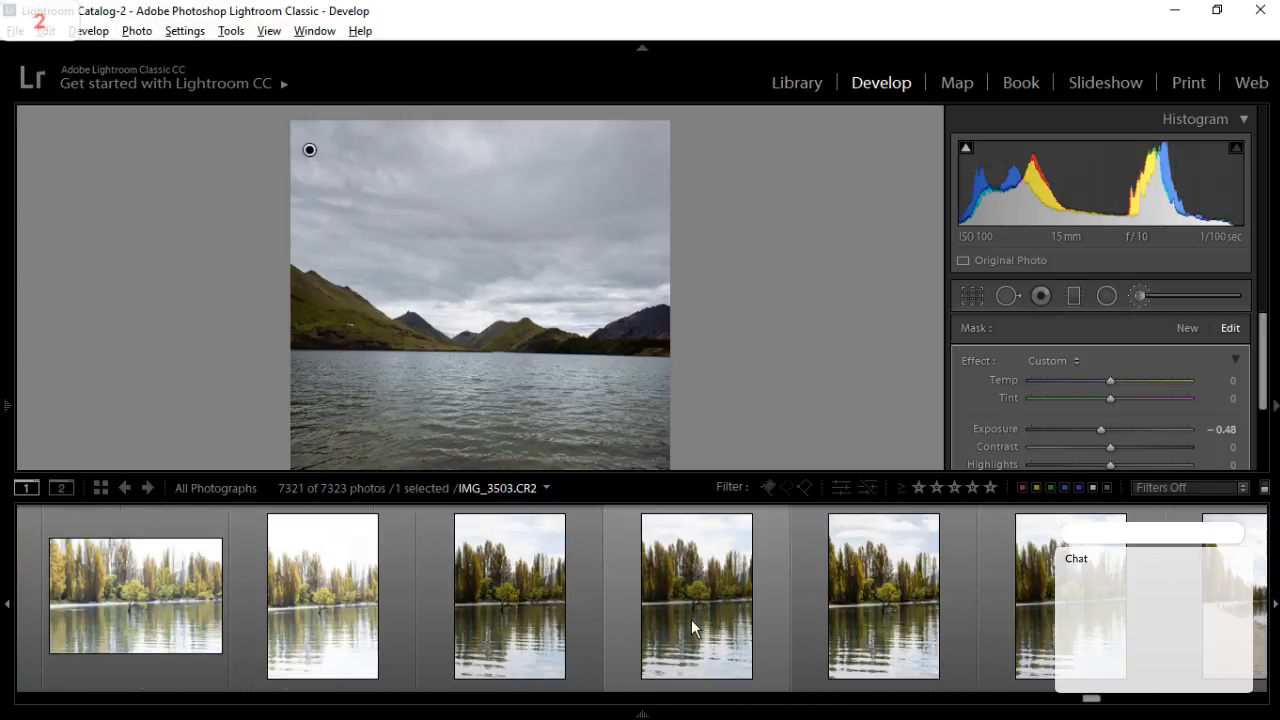
pyautogui.click(883, 596)
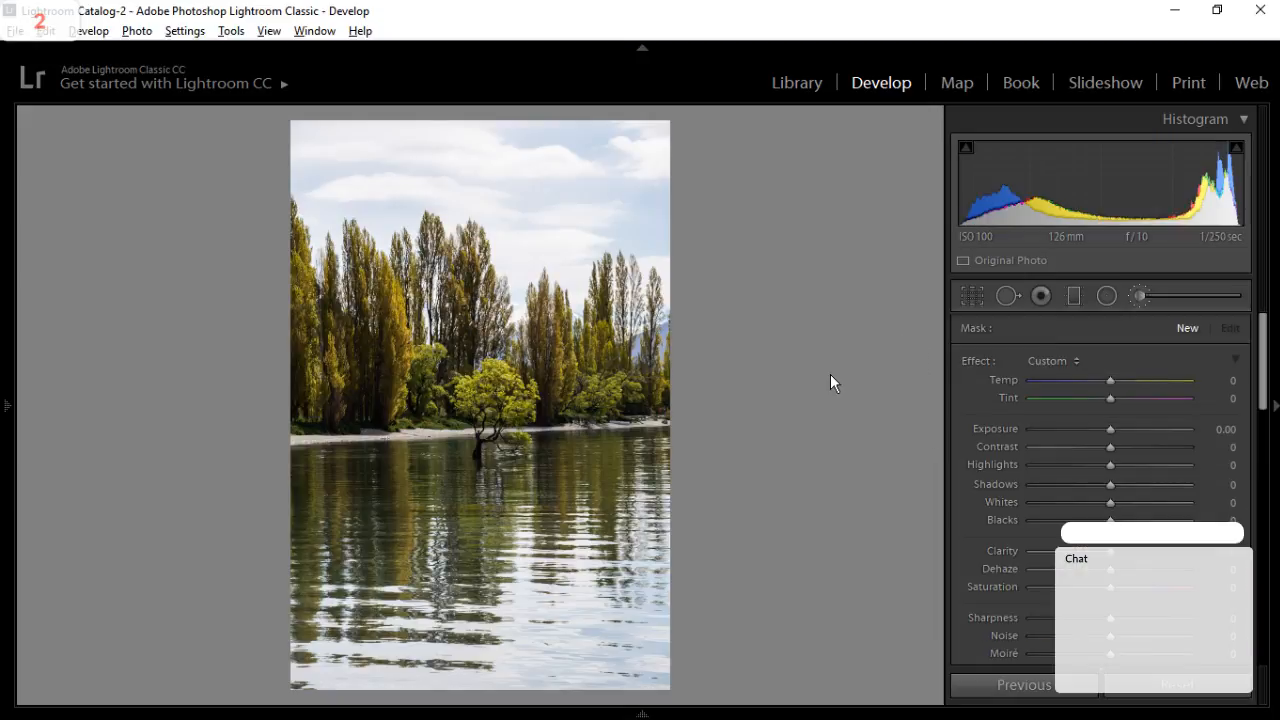
pyautogui.moveTo(703, 438)
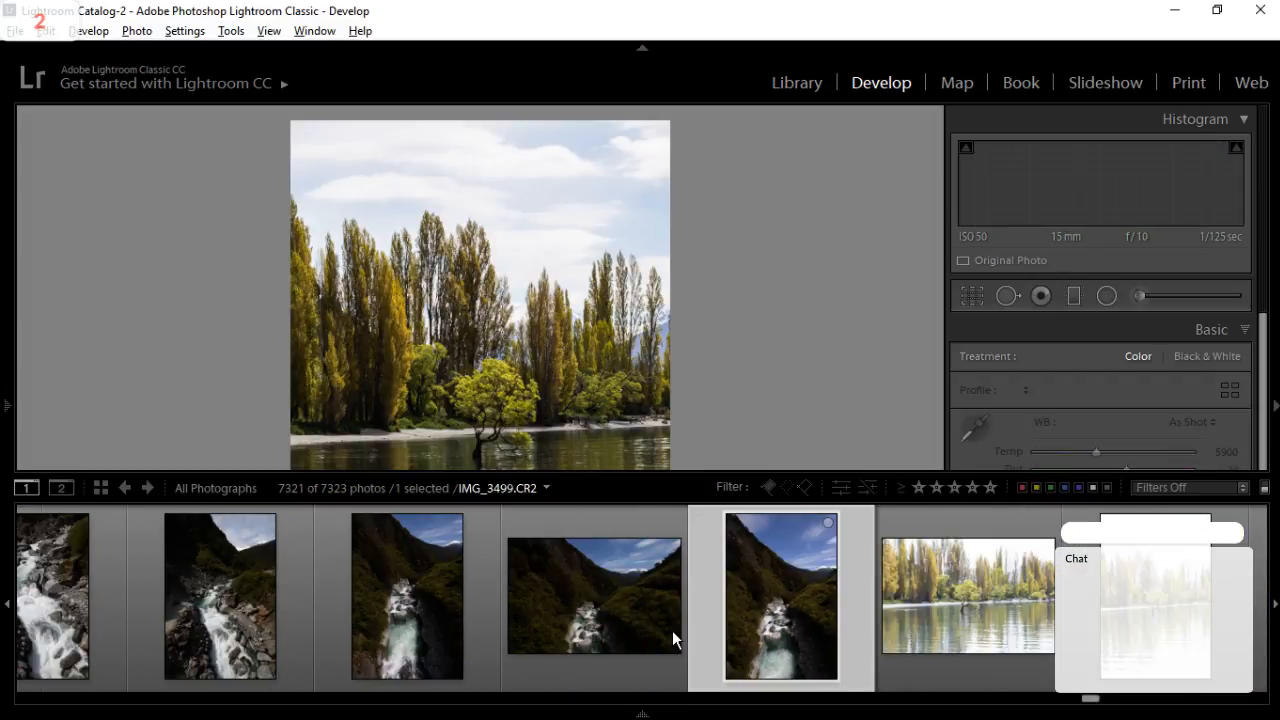
pyautogui.click(780, 595)
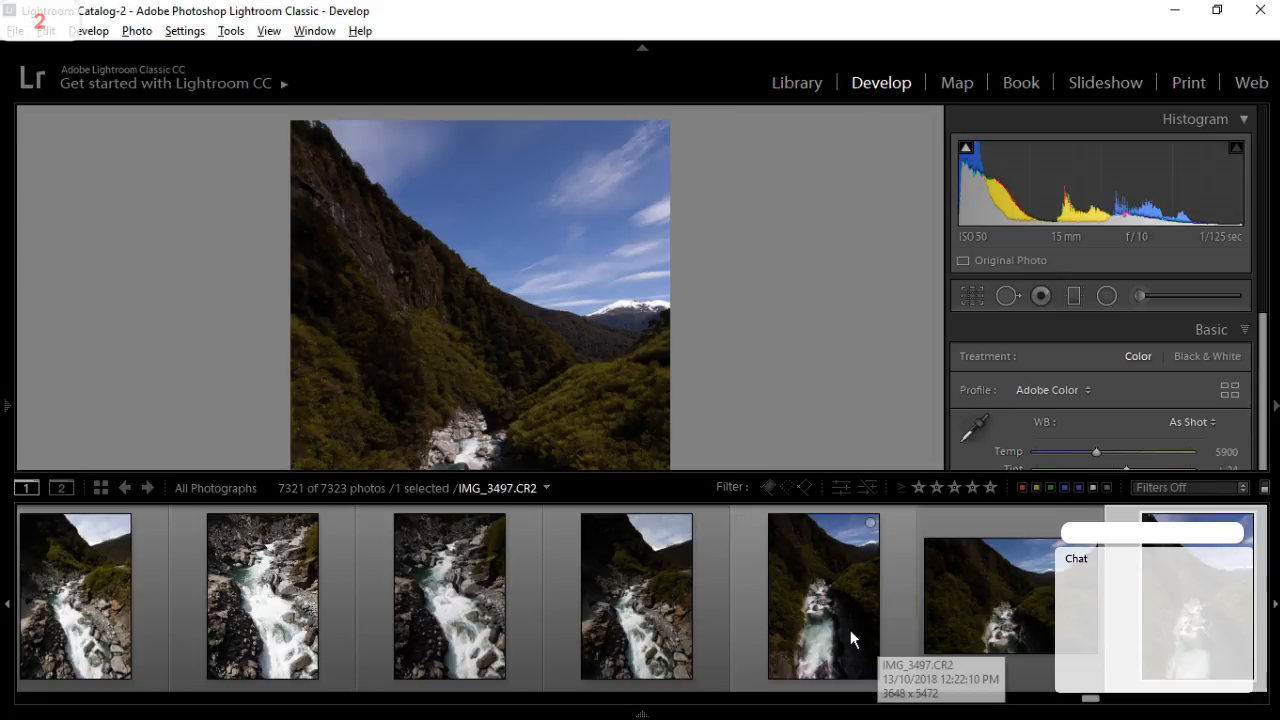
pyautogui.click(823, 595)
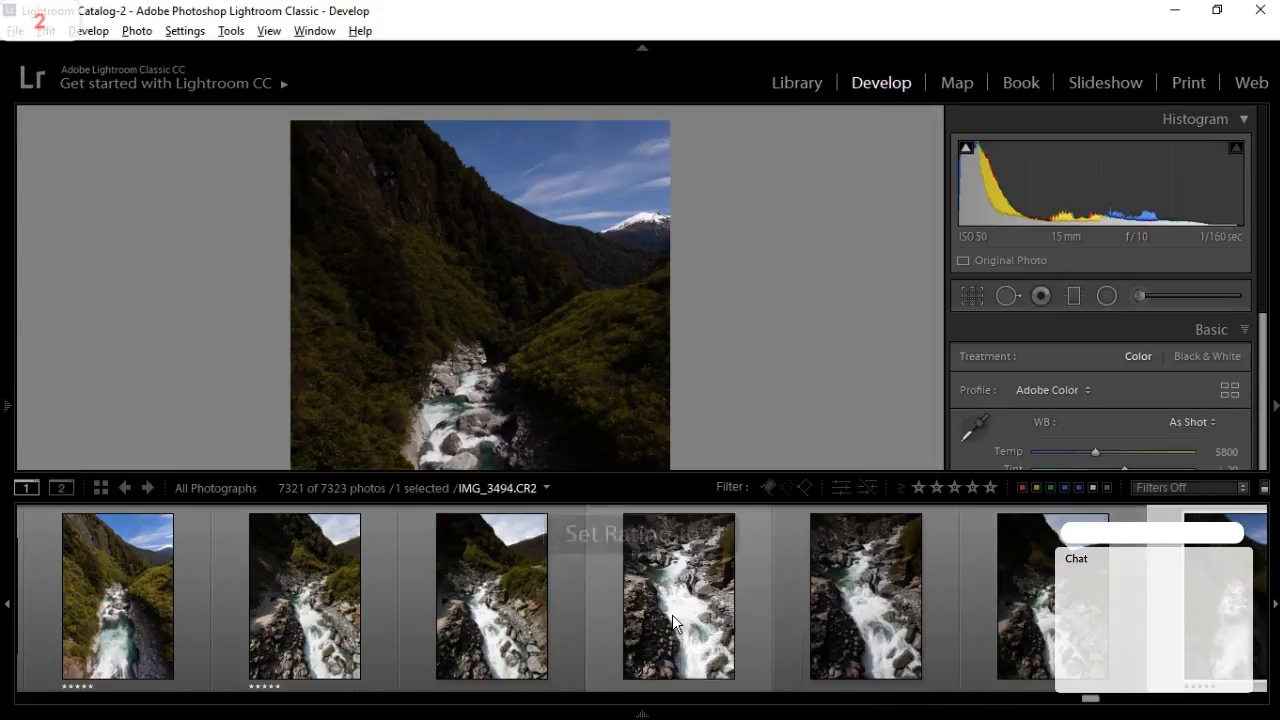
pyautogui.hscroll(-3)
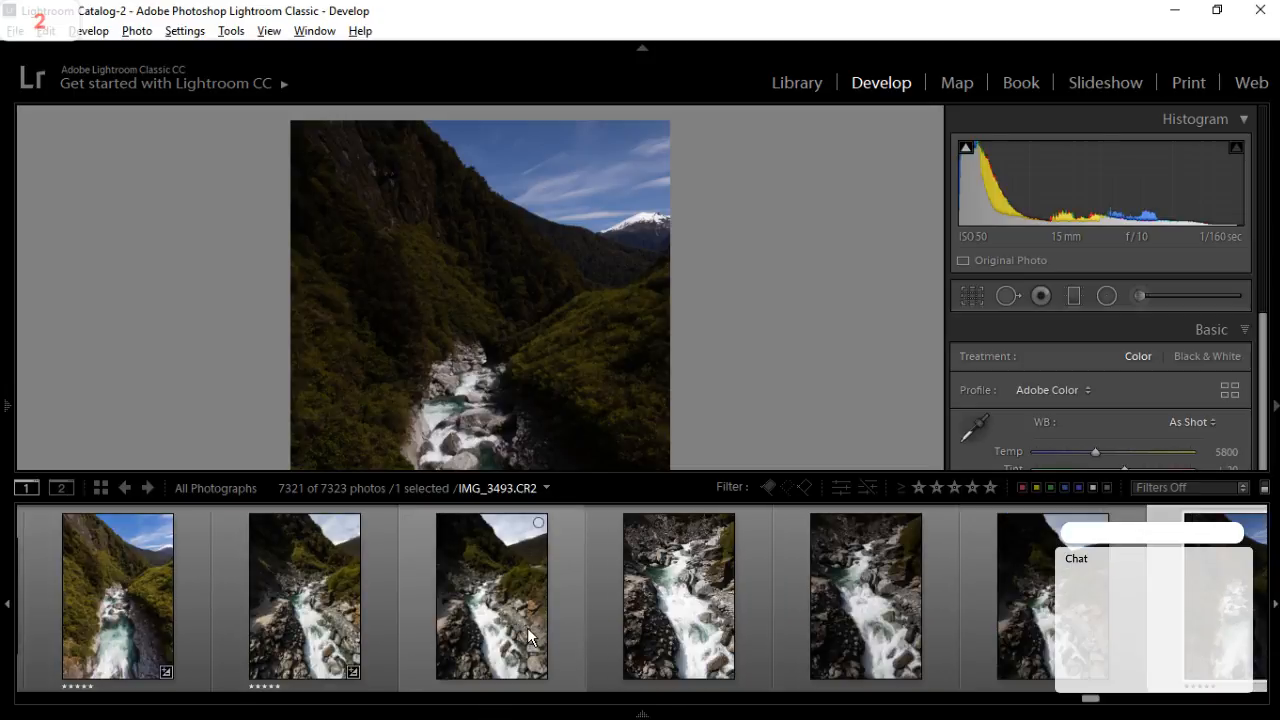
pyautogui.moveTo(530, 637)
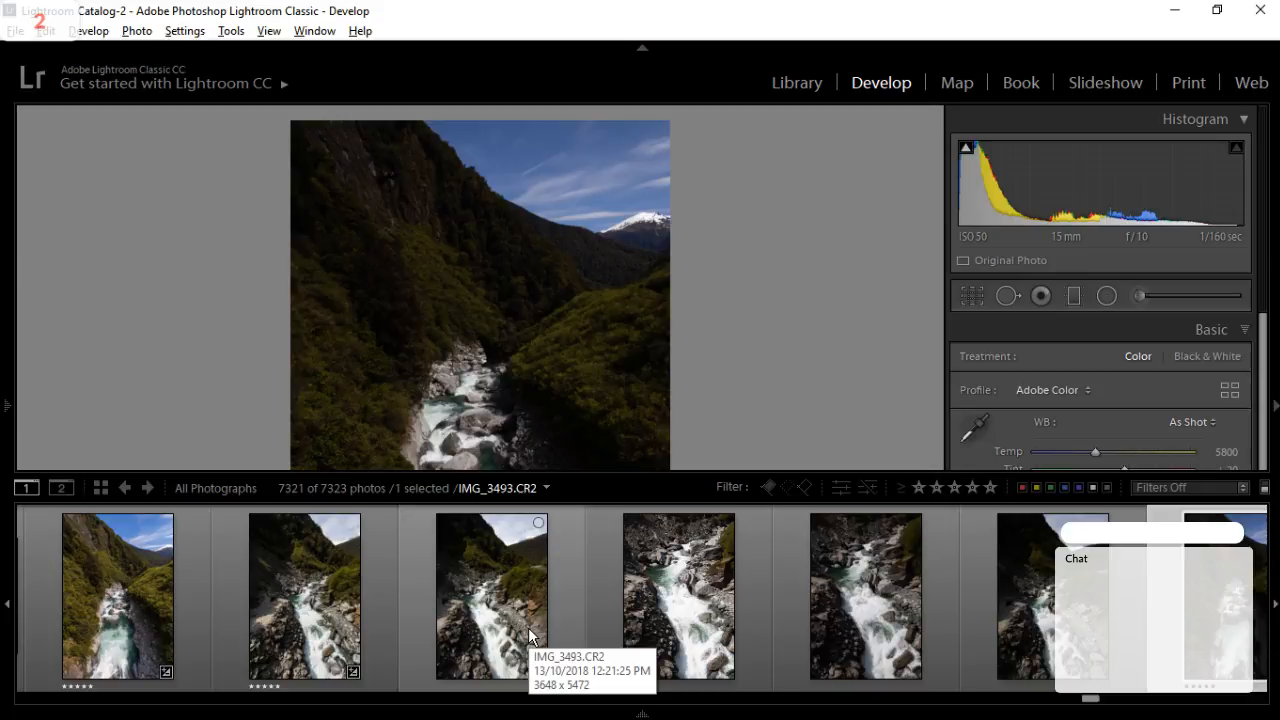
pyautogui.moveTo(500, 648)
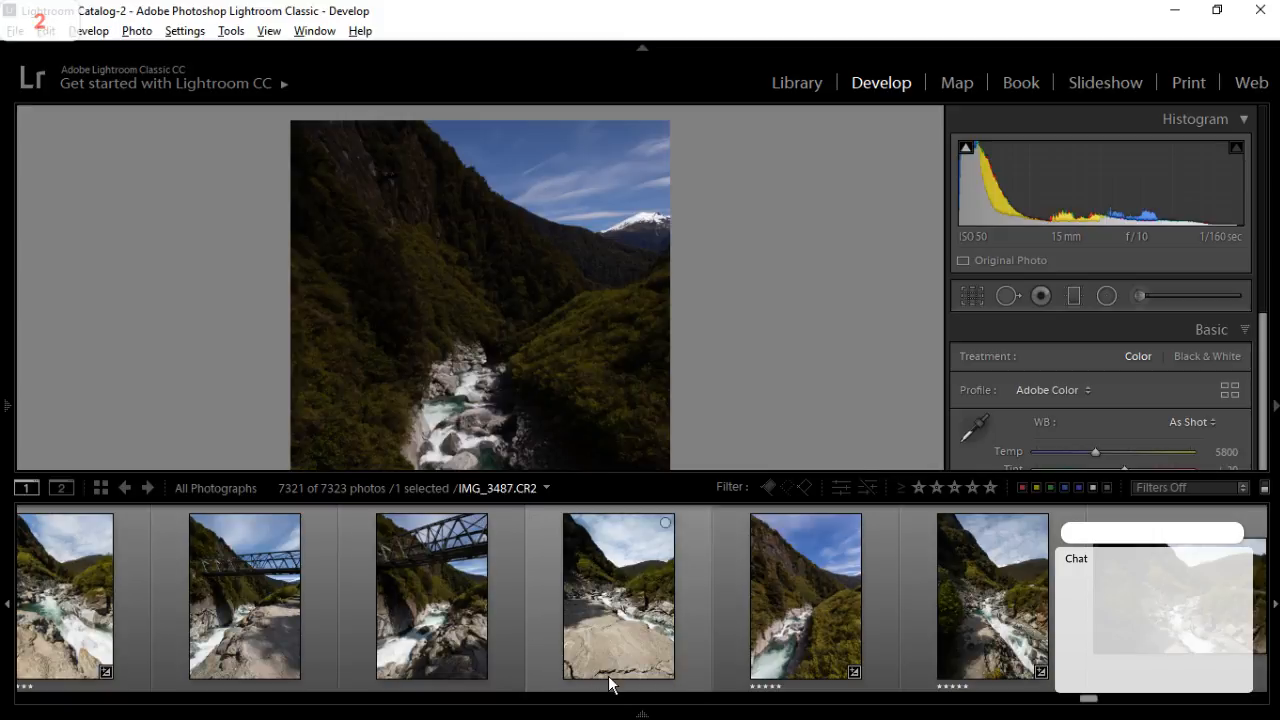
pyautogui.click(431, 595)
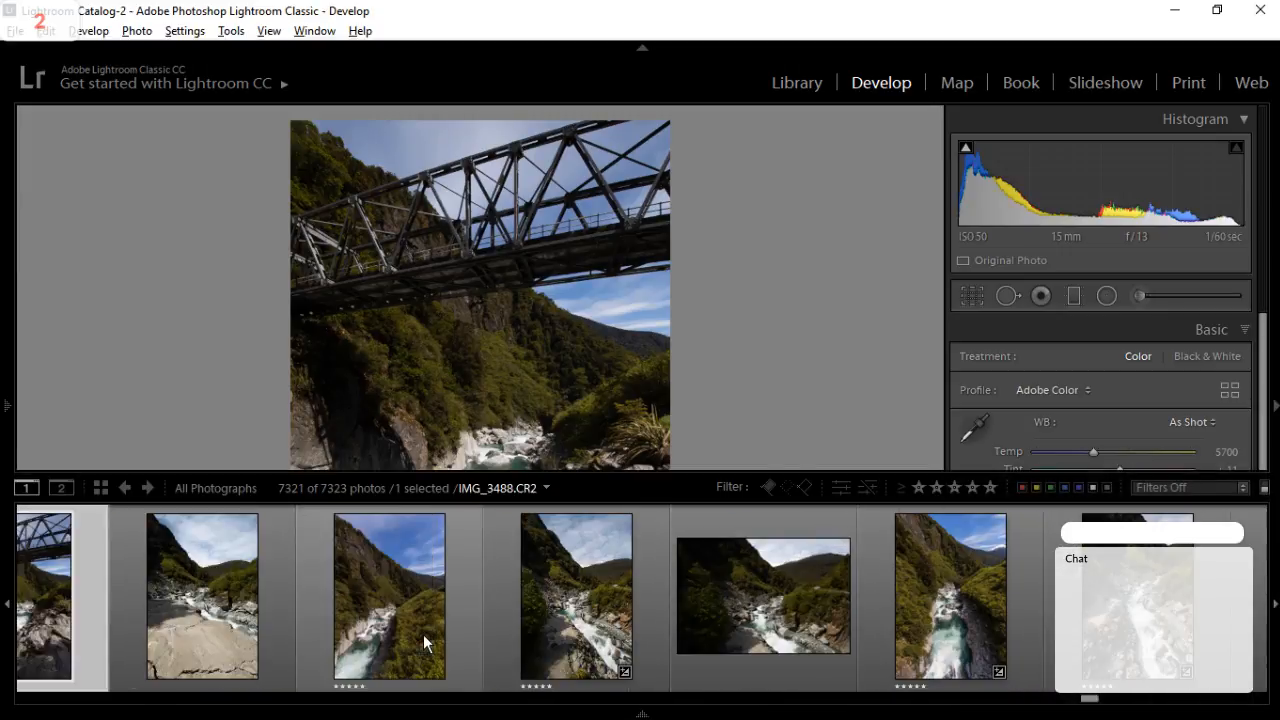
# - Browse the valley and waterfall thumbnails, selecting the original IMG_3475.CR2
pyautogui.click(763, 595)
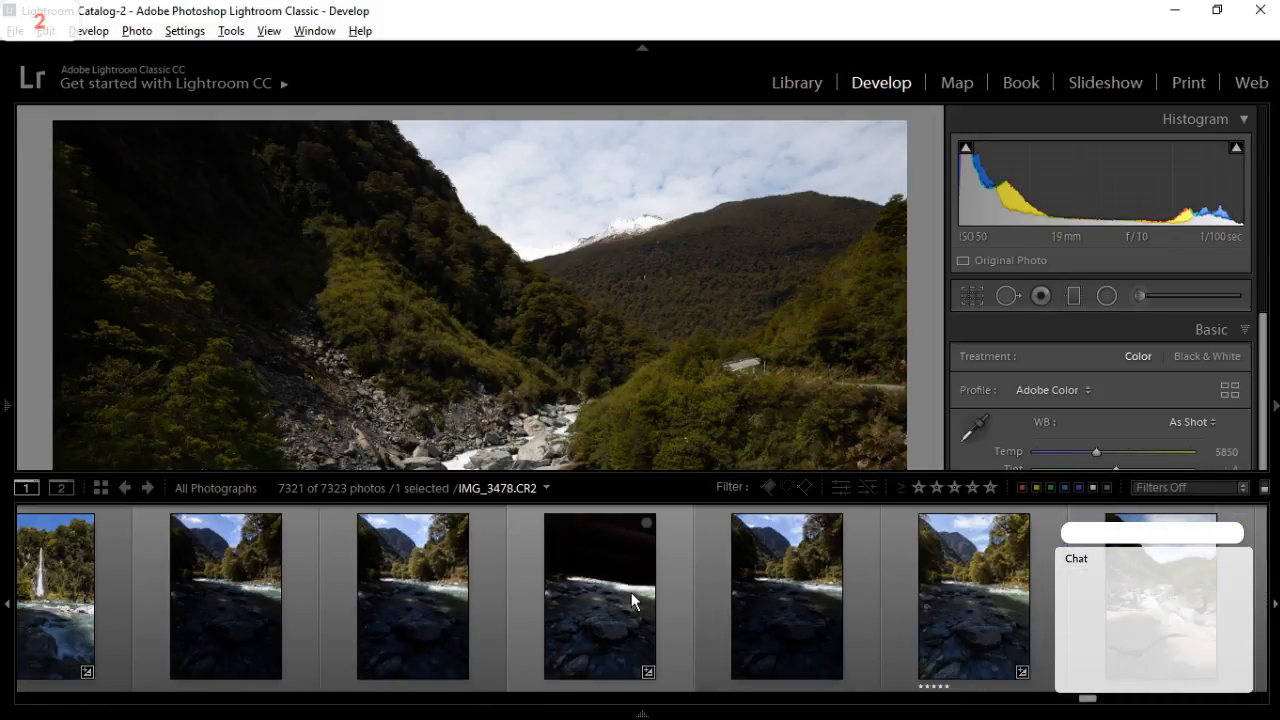
pyautogui.moveTo(518, 635)
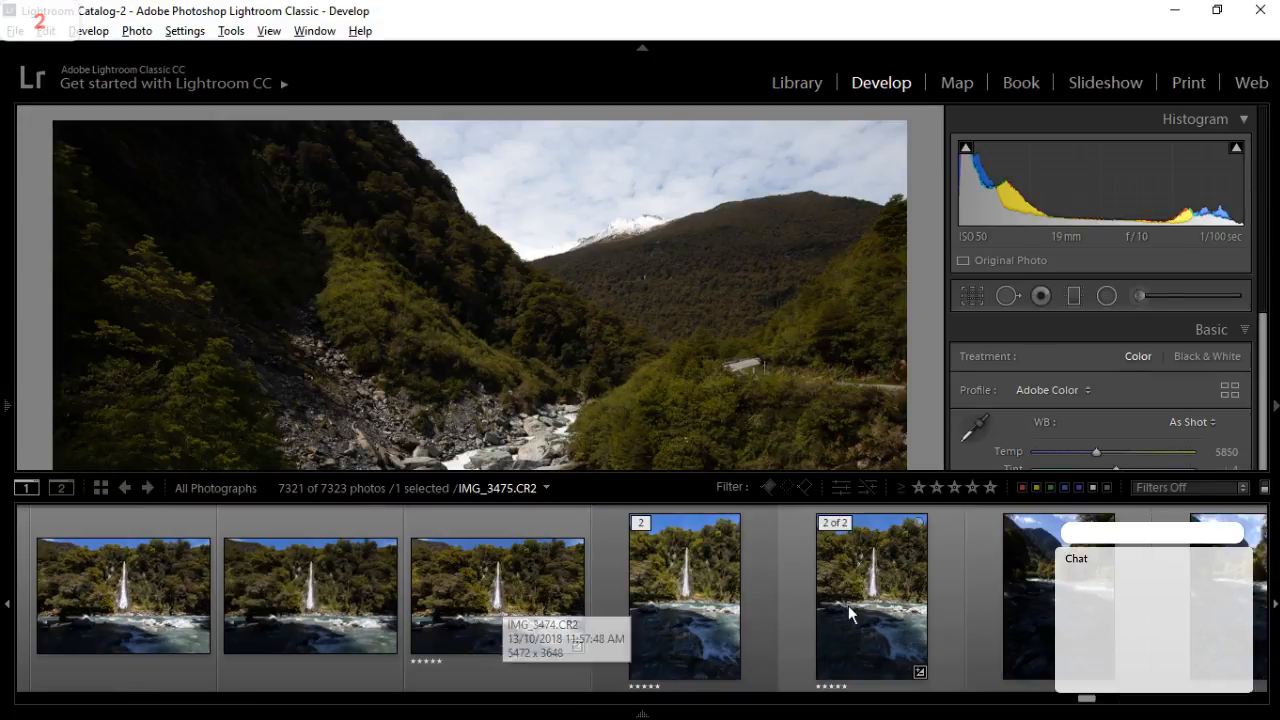
pyautogui.click(685, 595)
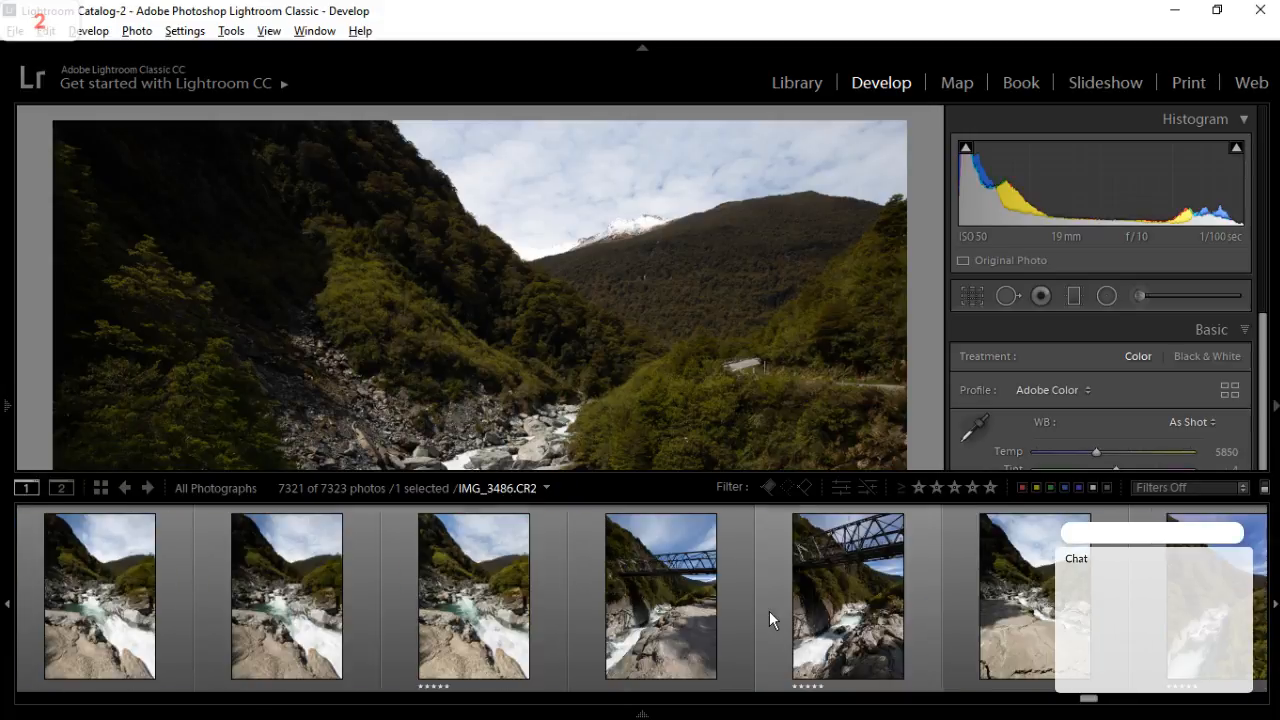
pyautogui.click(847, 597)
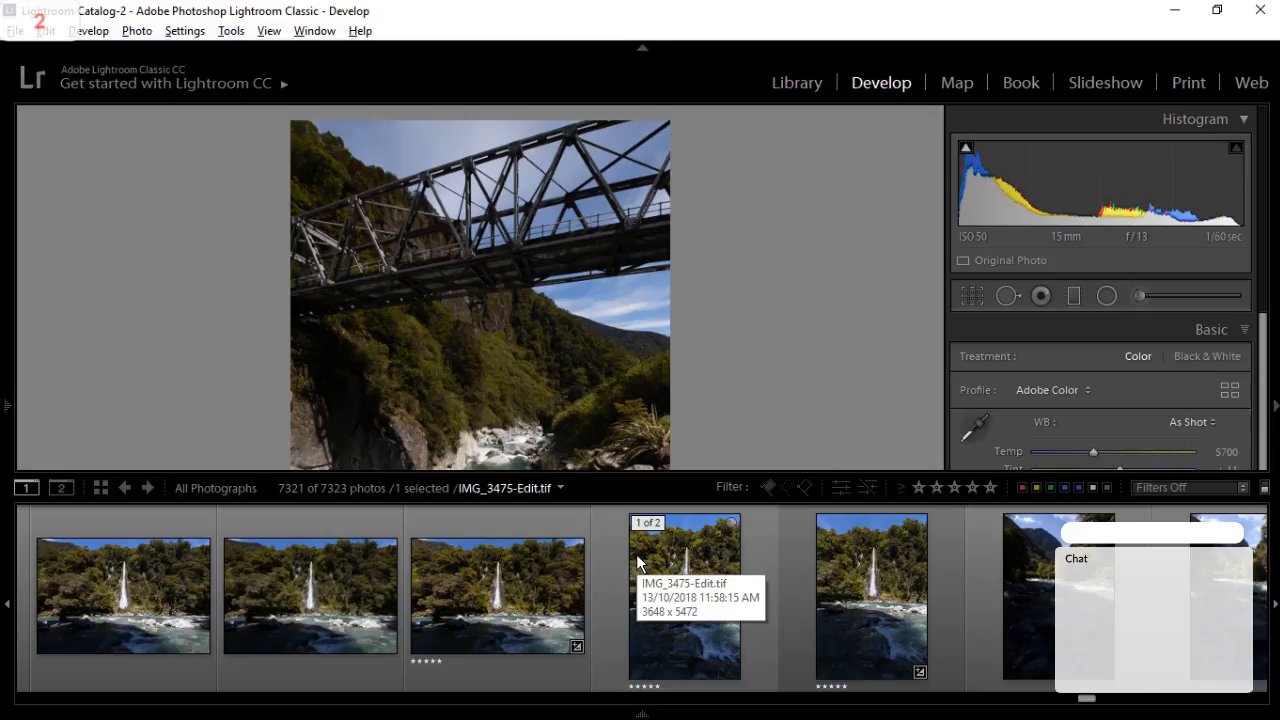
pyautogui.click(872, 595)
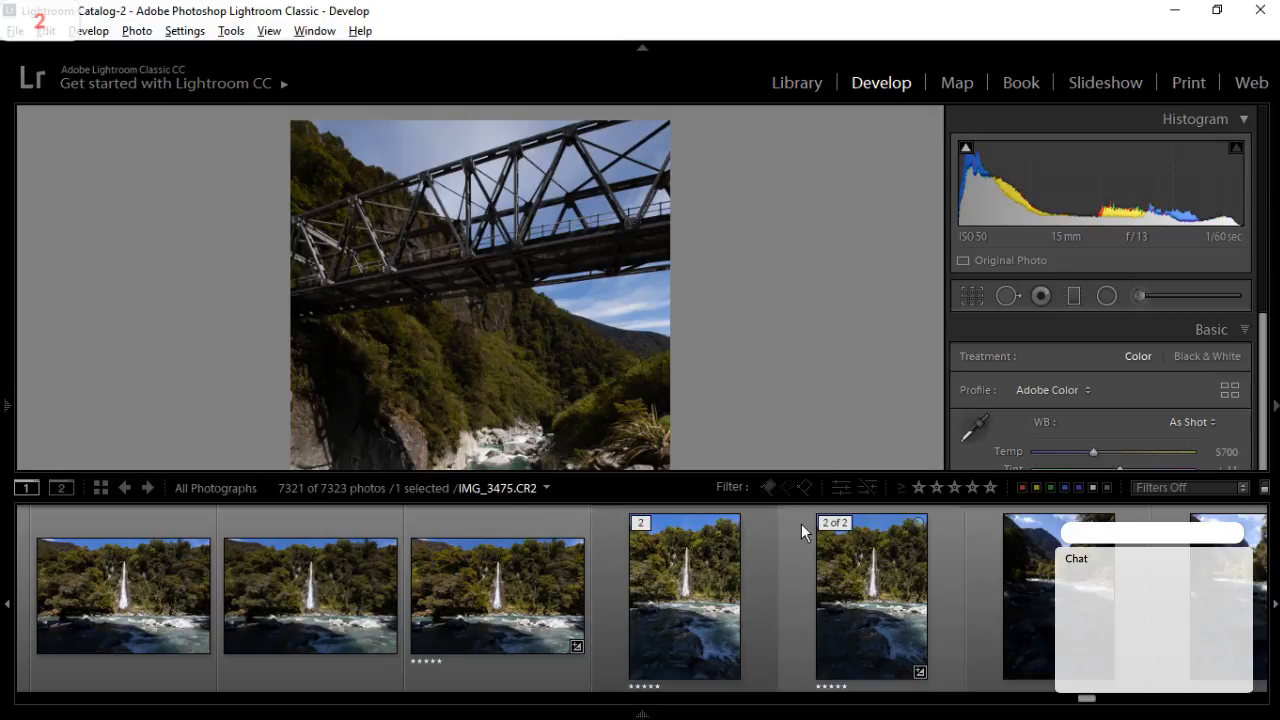
pyautogui.moveTo(835, 630)
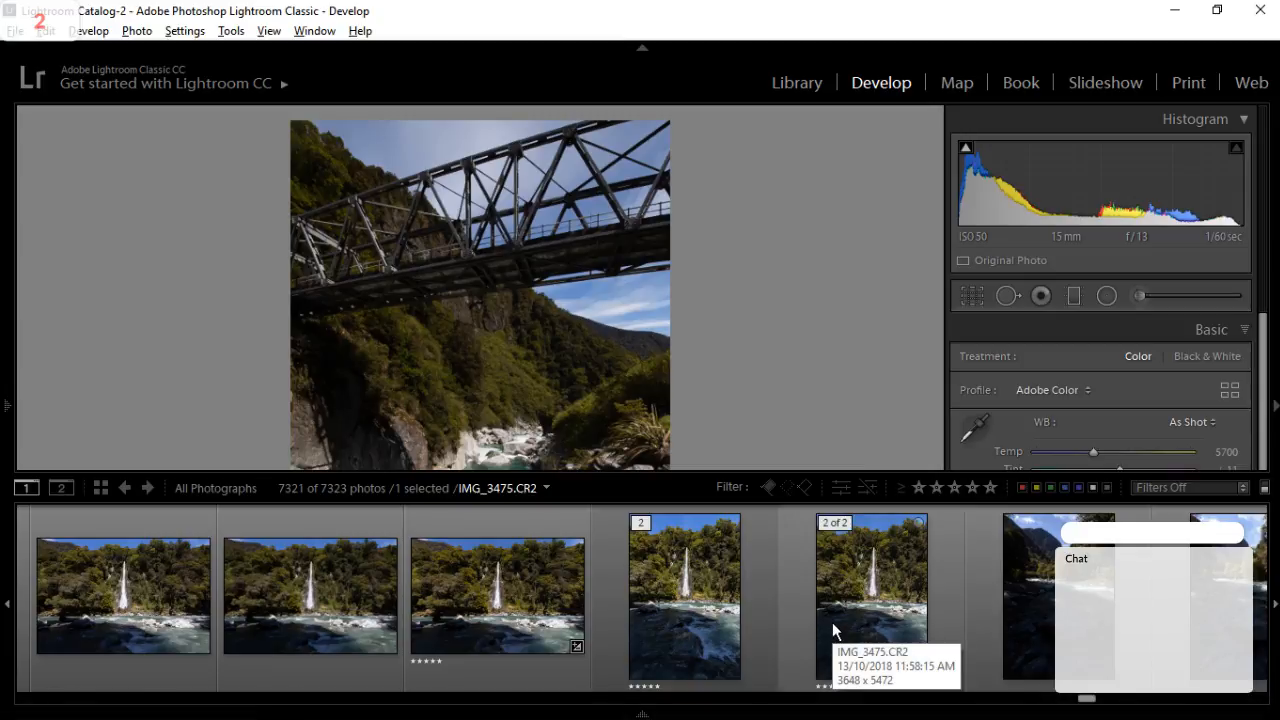
pyautogui.moveTo(836, 657)
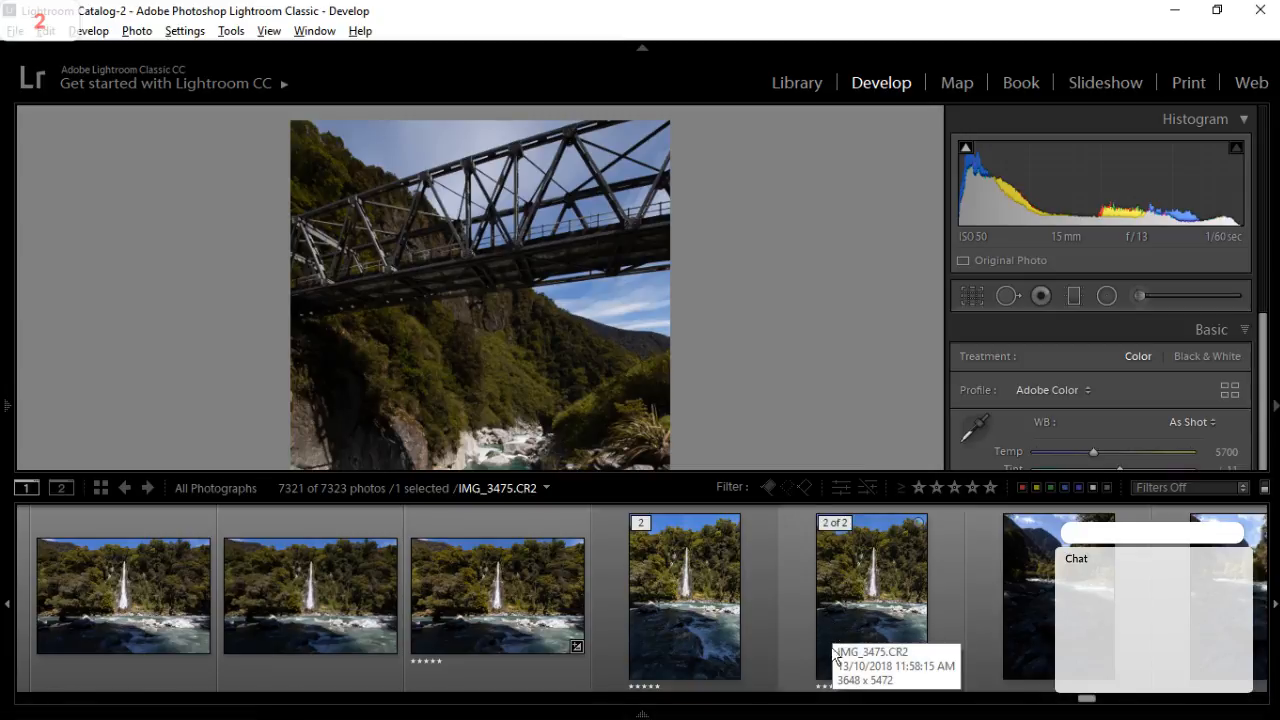